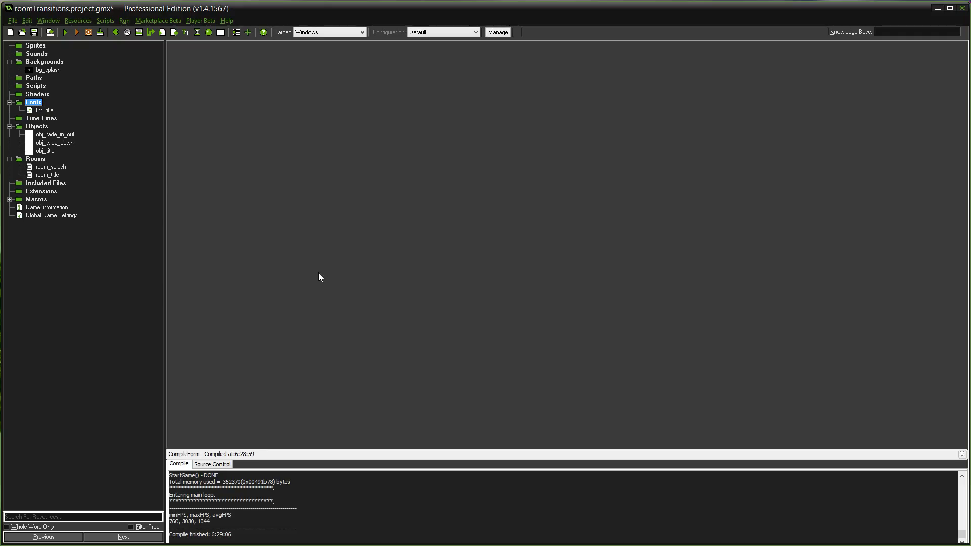
{"action": "mouse_move", "coordinate": [113, 143]}
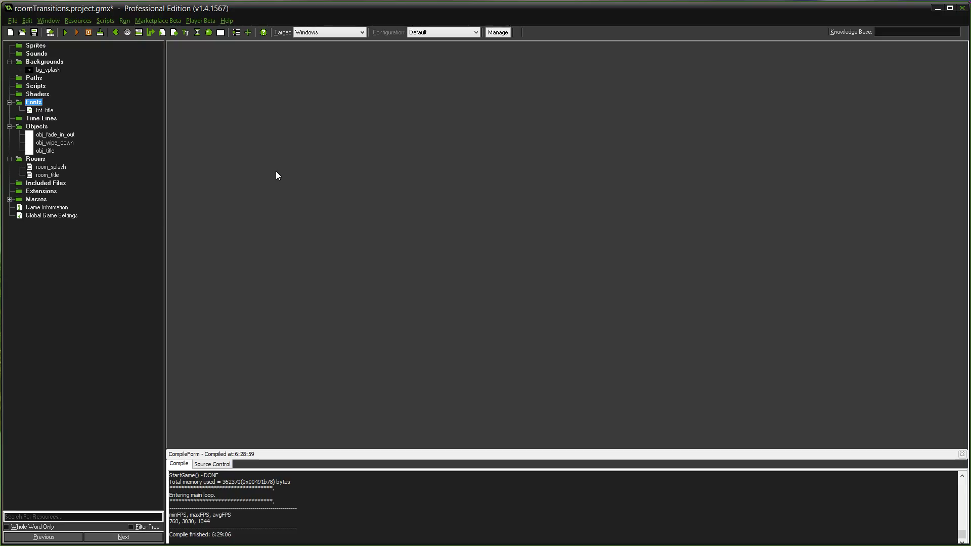
{"action": "mouse_move", "coordinate": [443, 161]}
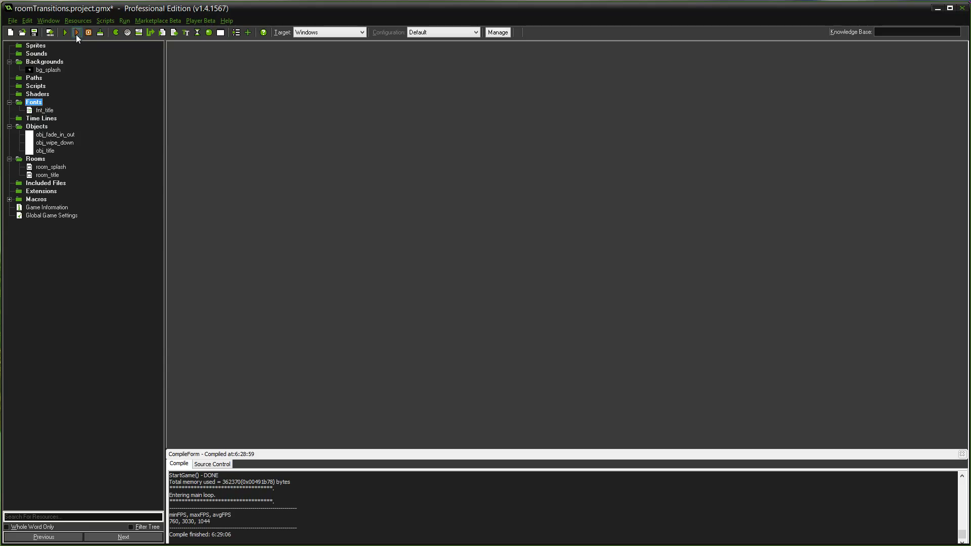
Step: Compile and run the game until the blue Title Screen appears, then close the game window
{"action": "left_click", "coordinate": [76, 32]}
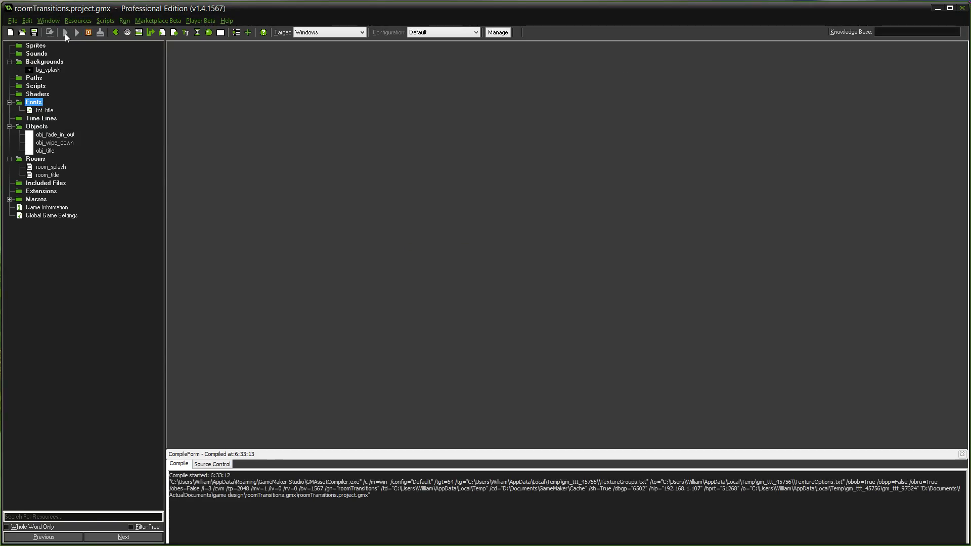
{"action": "left_click", "coordinate": [77, 32]}
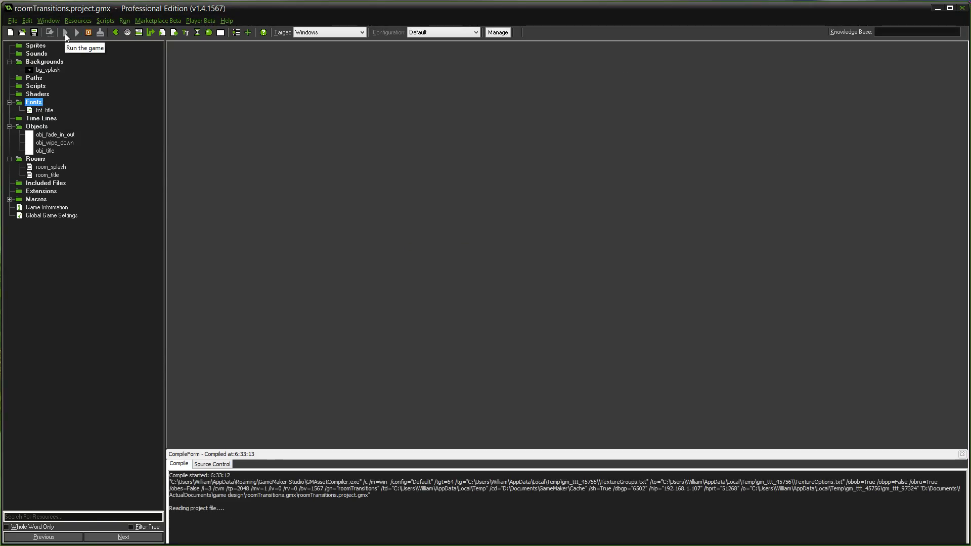
{"action": "left_click", "coordinate": [77, 31]}
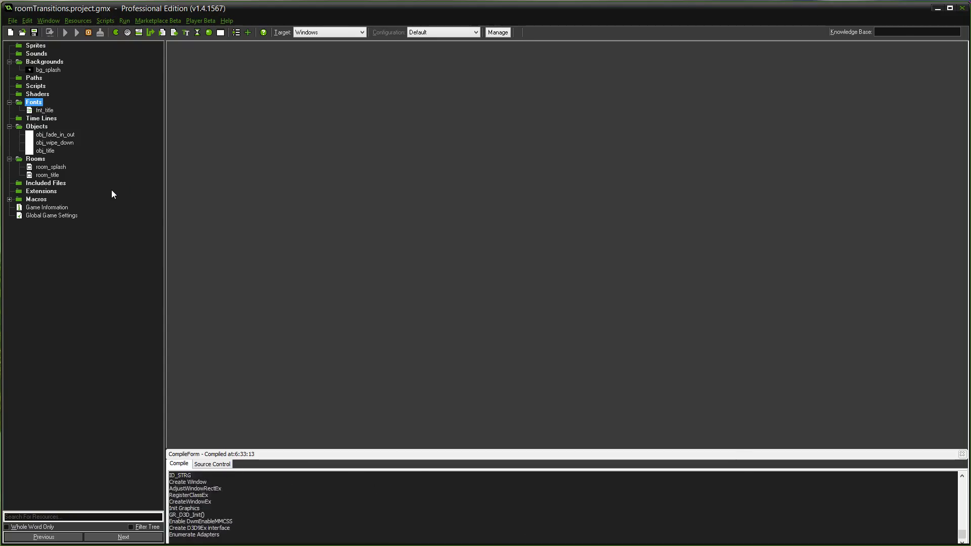
{"action": "left_click", "coordinate": [65, 33]}
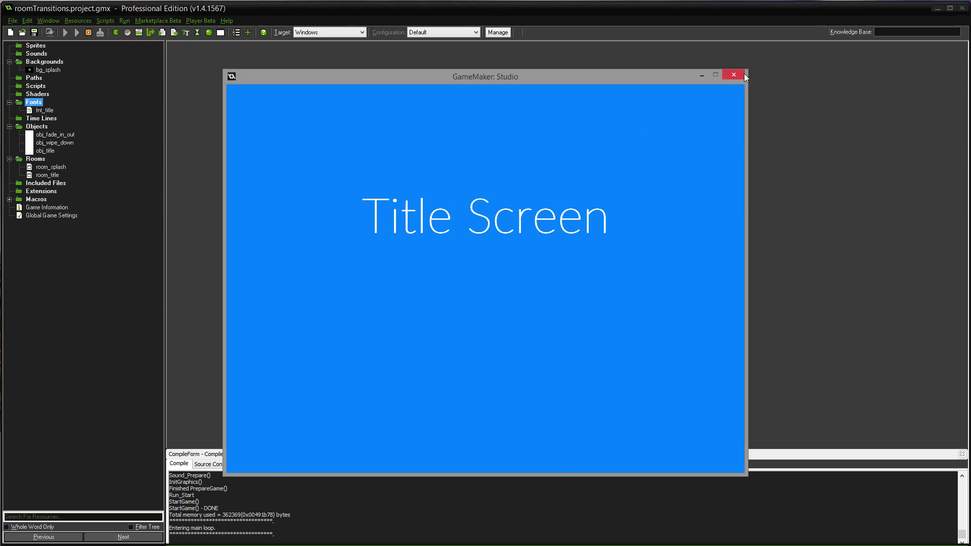
{"action": "left_click", "coordinate": [733, 75]}
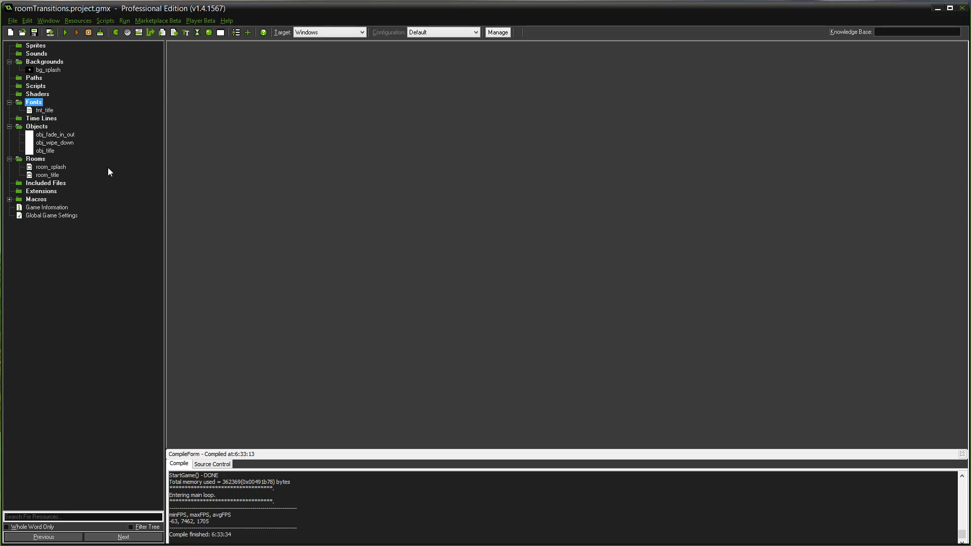
{"action": "mouse_move", "coordinate": [54, 134]}
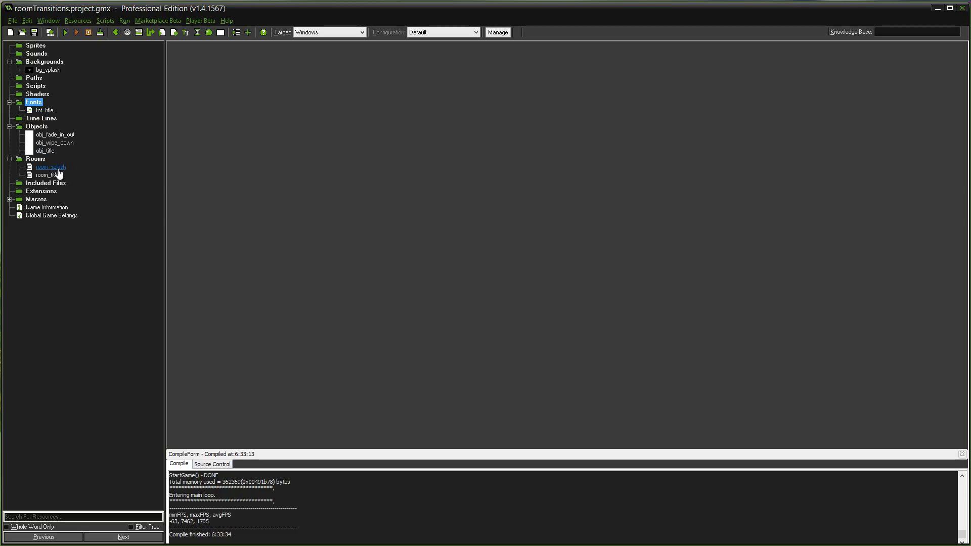
{"action": "double_click", "coordinate": [50, 168]}
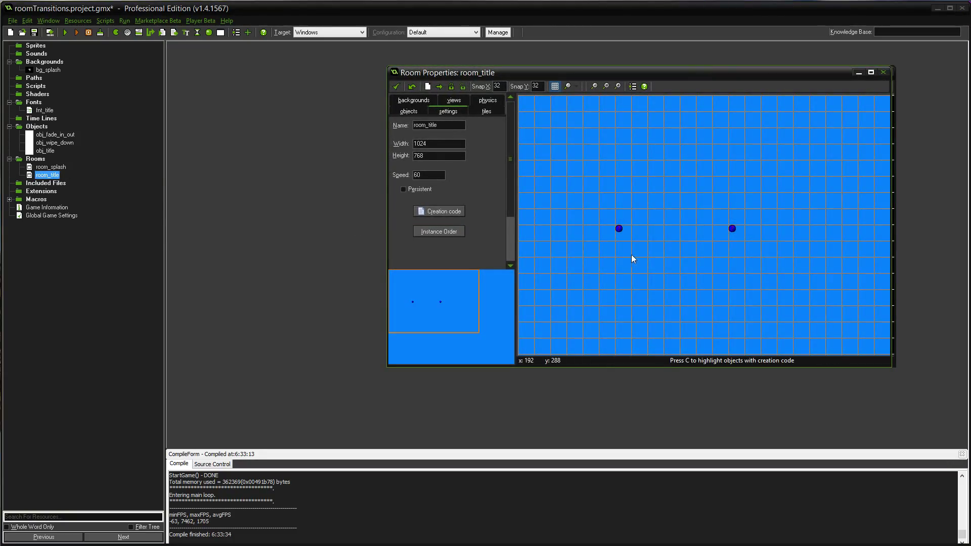
{"action": "mouse_move", "coordinate": [886, 72]}
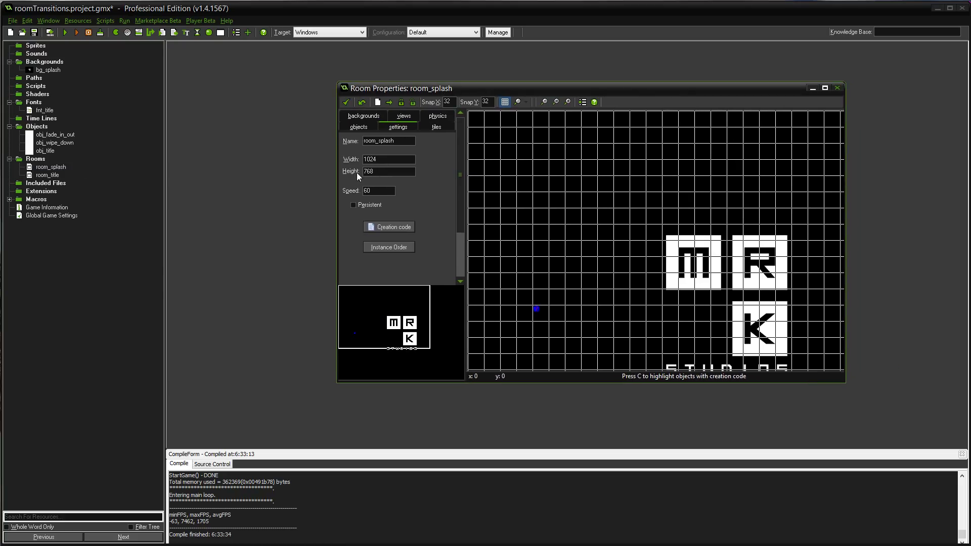
{"action": "left_click", "coordinate": [402, 116]}
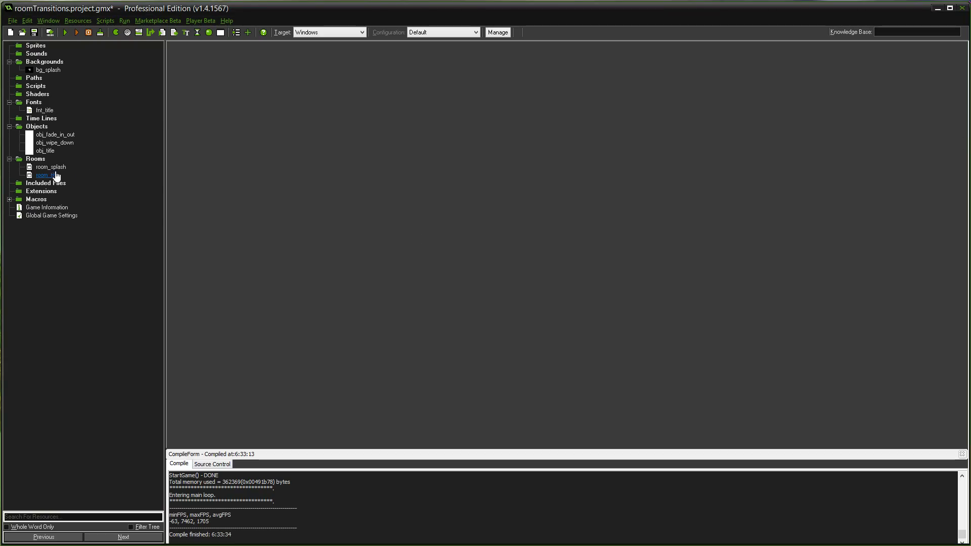
{"action": "double_click", "coordinate": [46, 175]}
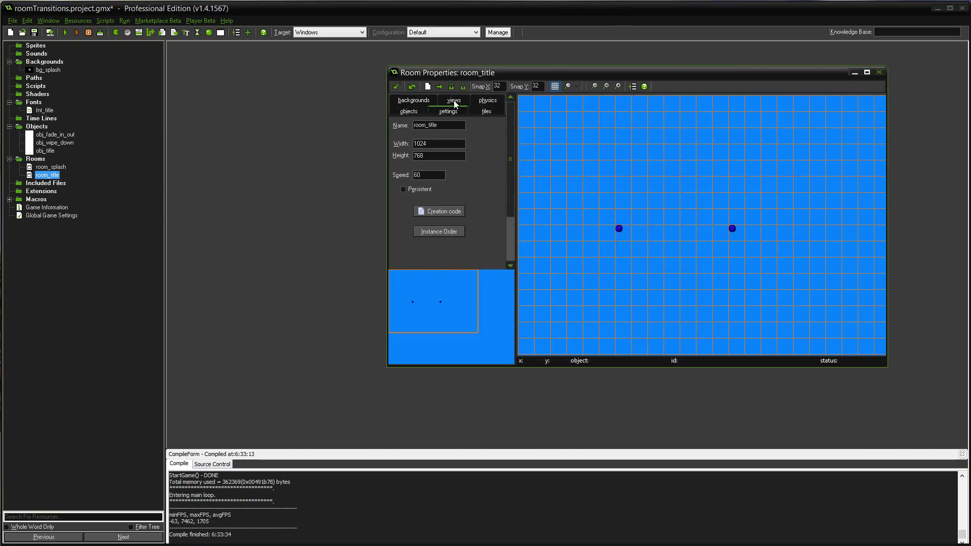
{"action": "left_click", "coordinate": [453, 100]}
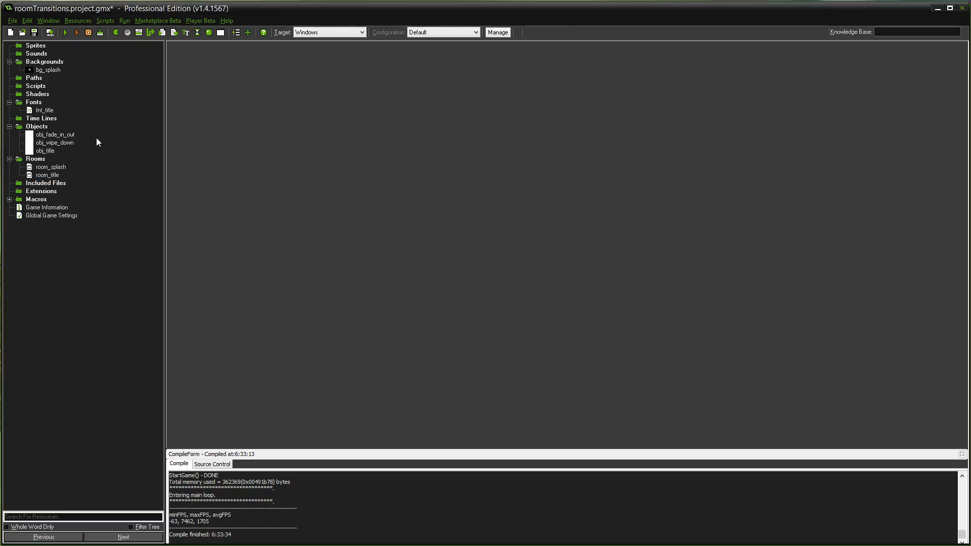
{"action": "left_click", "coordinate": [55, 135]}
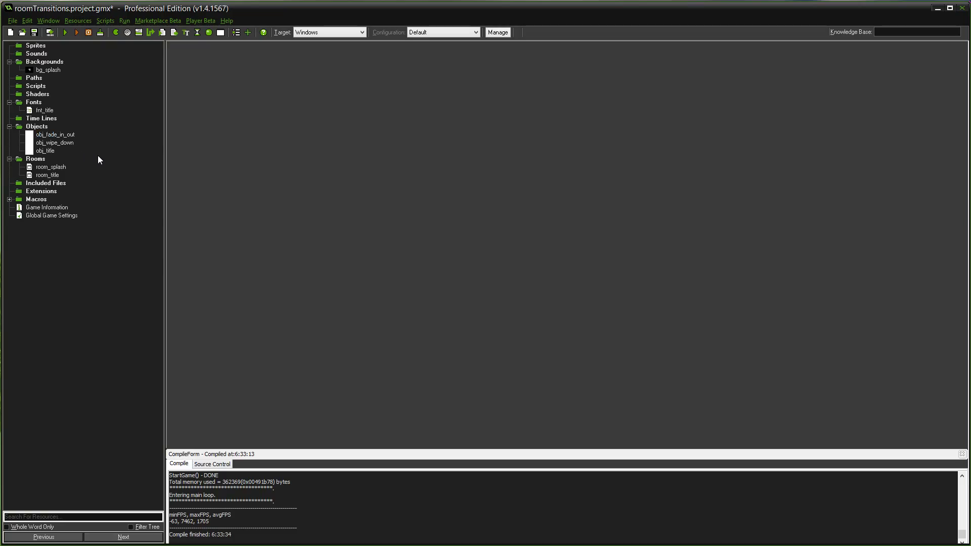
{"action": "mouse_move", "coordinate": [96, 158]}
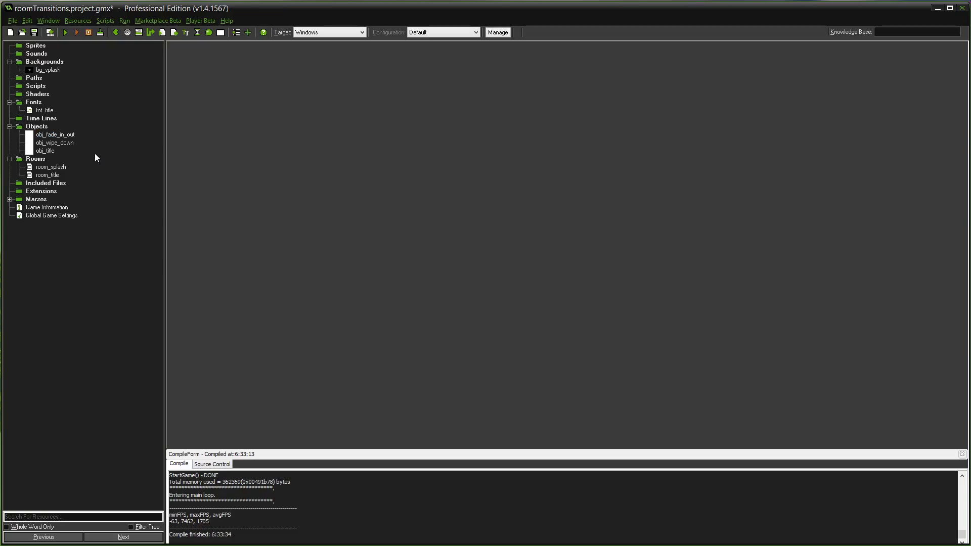
Step: Bring up obj_wipe_down's properties and look over its Draw and Create event actions
{"action": "left_click", "coordinate": [55, 135]}
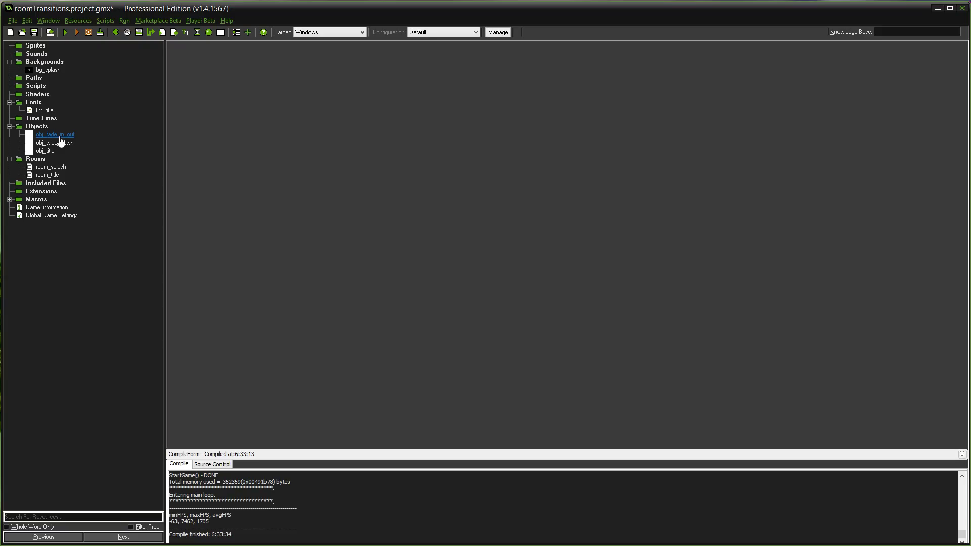
{"action": "left_click", "coordinate": [55, 143]}
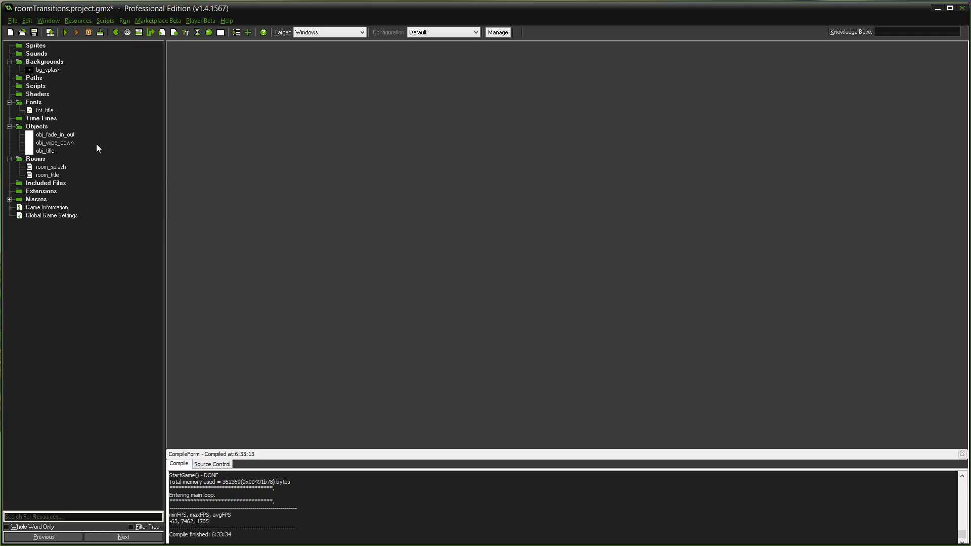
{"action": "double_click", "coordinate": [55, 143]}
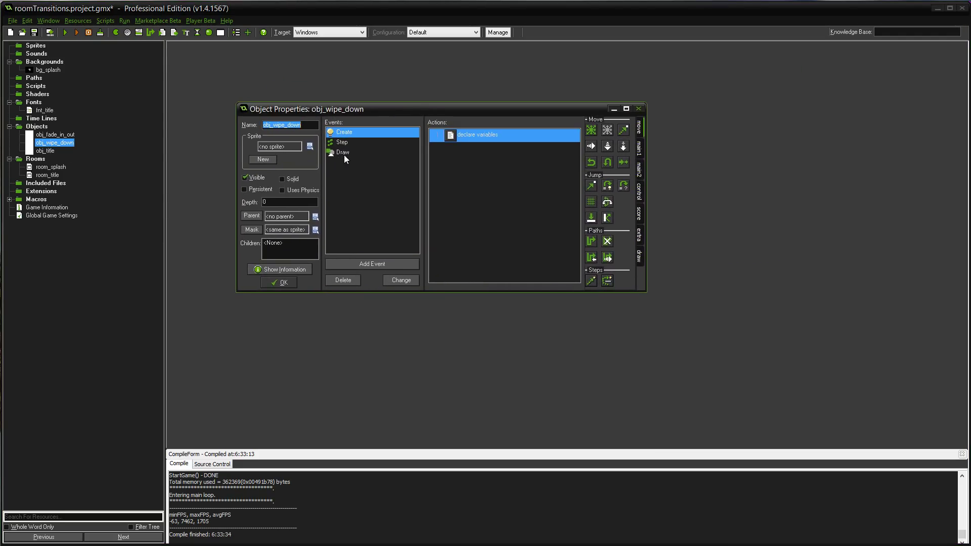
{"action": "left_click", "coordinate": [342, 153]}
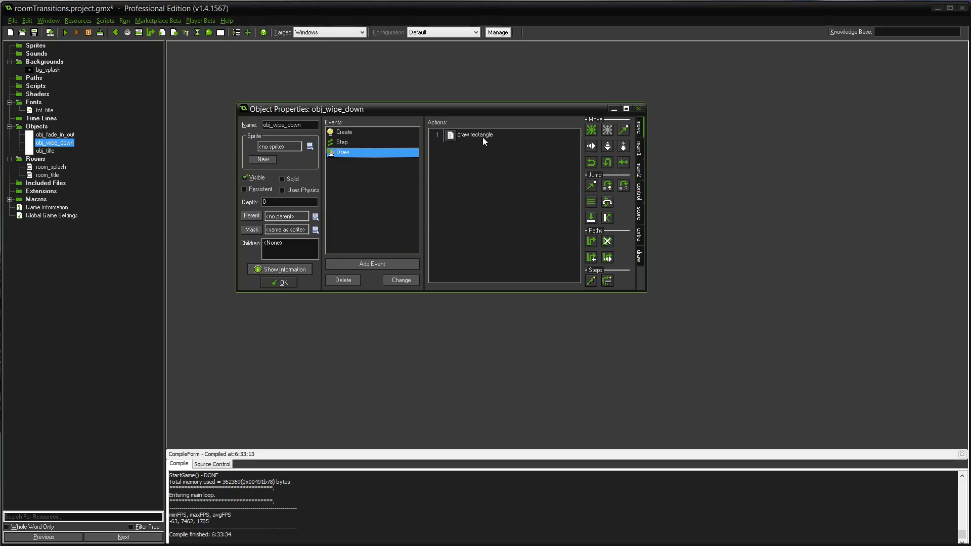
{"action": "mouse_move", "coordinate": [489, 141]}
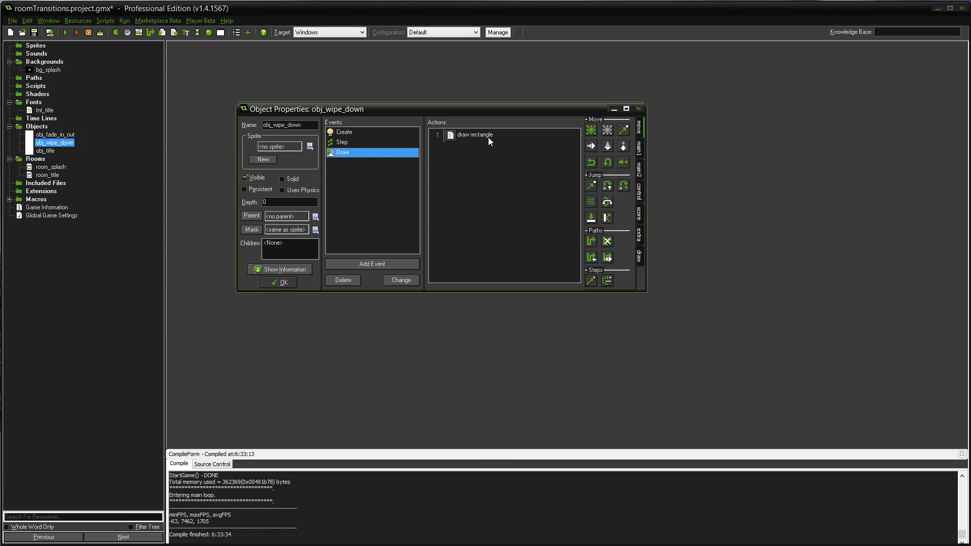
{"action": "mouse_move", "coordinate": [469, 172]}
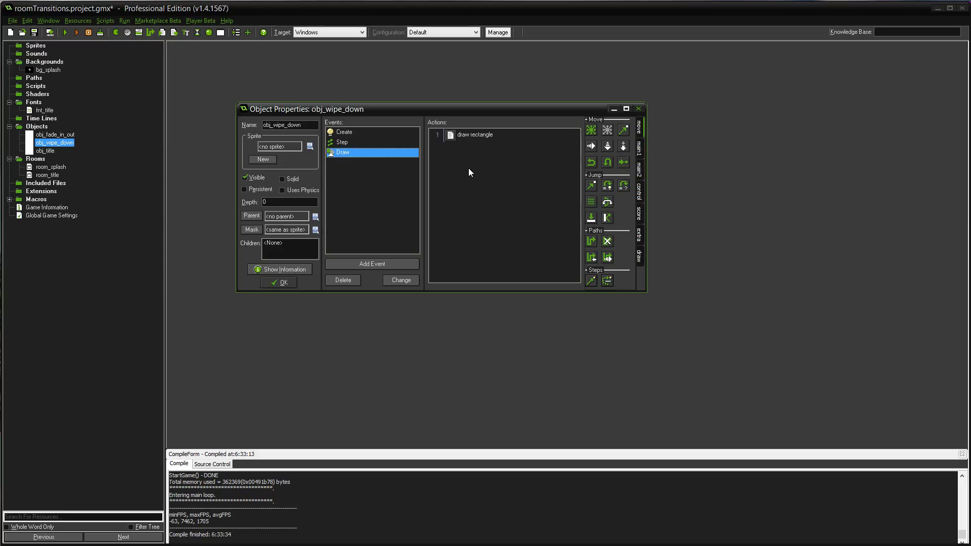
{"action": "mouse_move", "coordinate": [366, 151]}
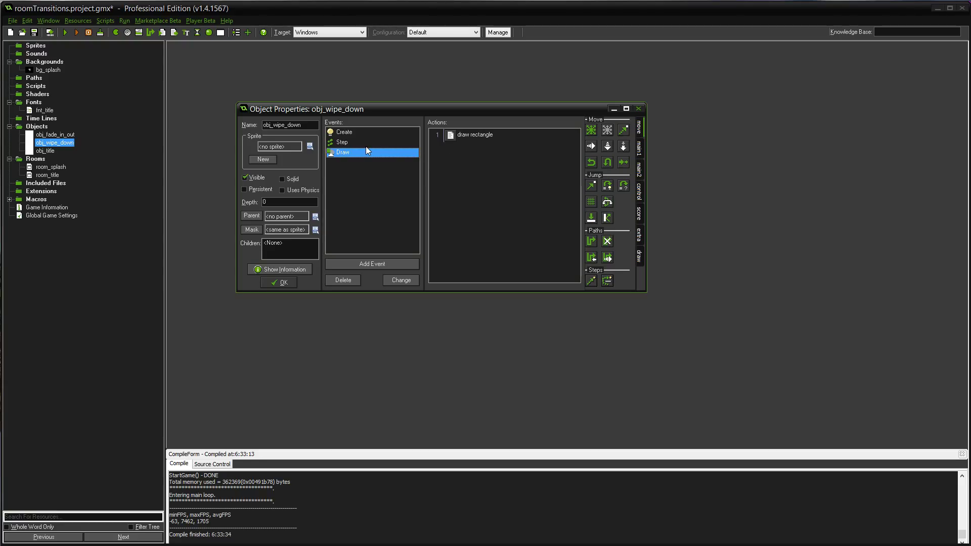
{"action": "mouse_move", "coordinate": [348, 144]}
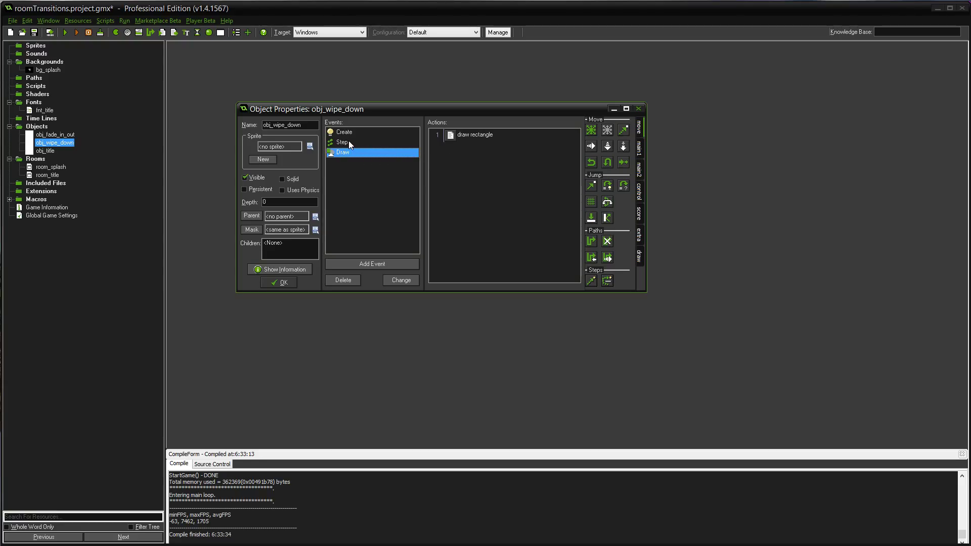
{"action": "left_click", "coordinate": [344, 132]}
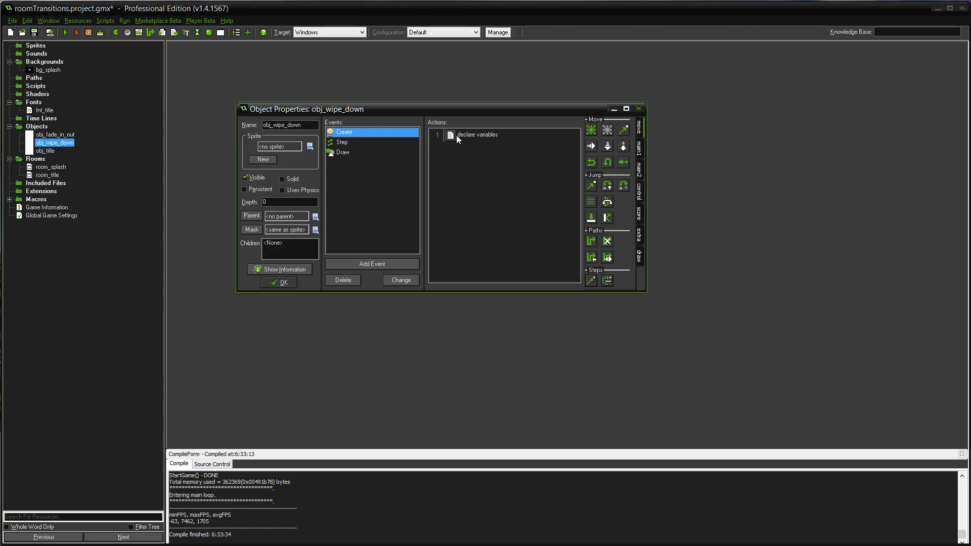
Step: Review the Create code declaring wipe_time, rectangle_y and d_wipe from room_height
{"action": "double_click", "coordinate": [477, 134]}
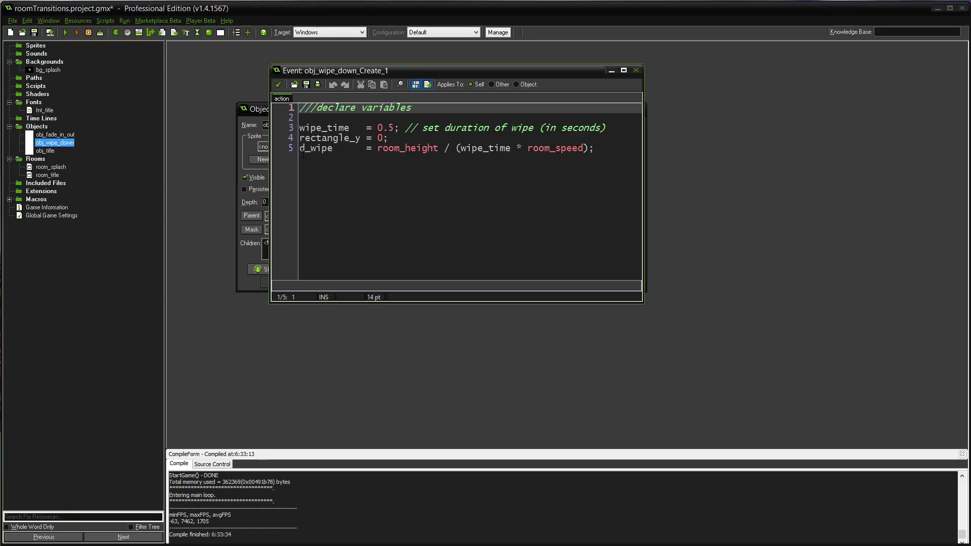
{"action": "left_click", "coordinate": [303, 148]}
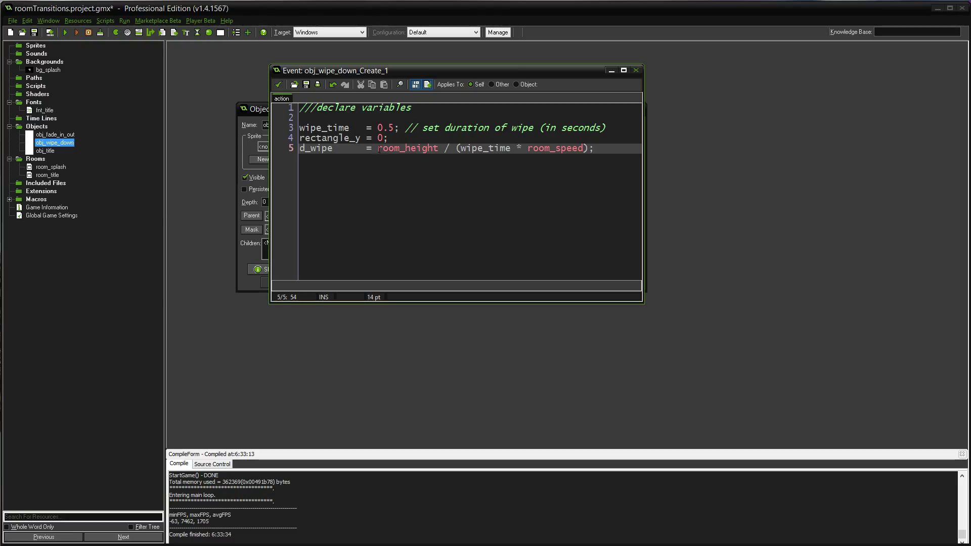
{"action": "double_click", "coordinate": [407, 148]}
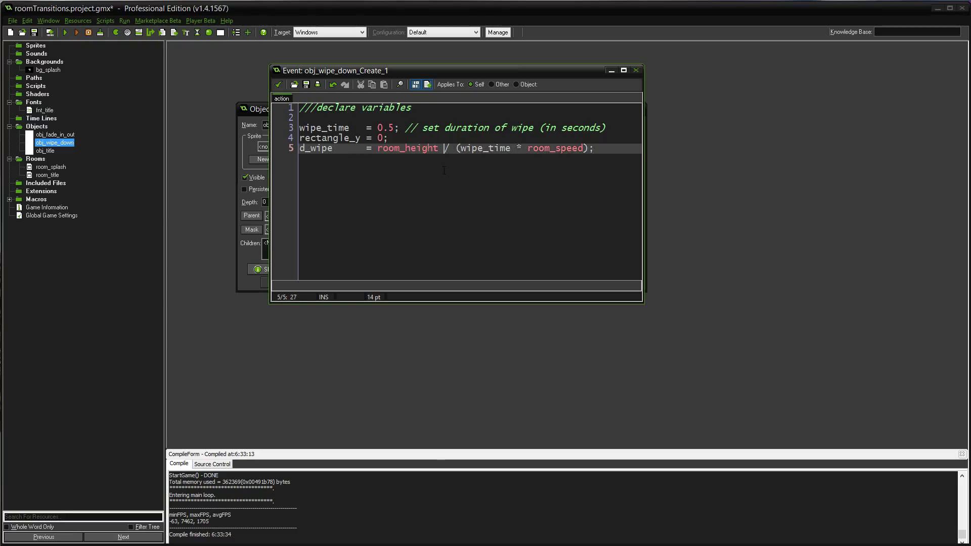
{"action": "double_click", "coordinate": [485, 148]}
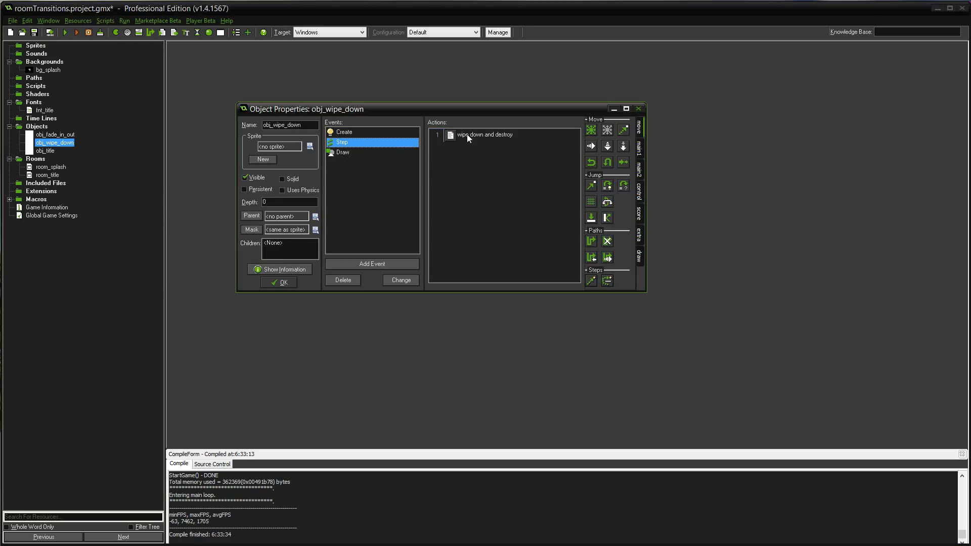
Step: Review the Step code moving rectangle_y down by d_wipe then destroying the instance, and close it
{"action": "double_click", "coordinate": [485, 135]}
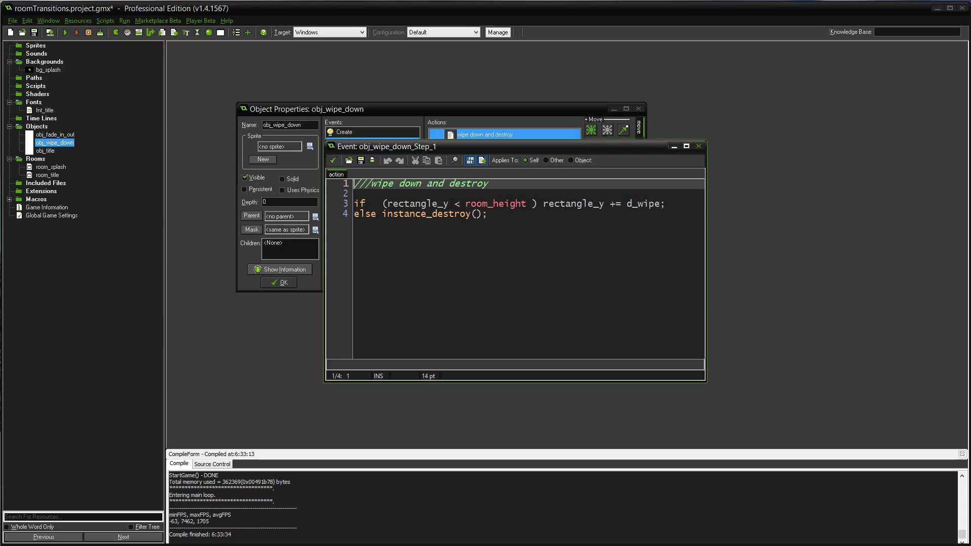
{"action": "left_click", "coordinate": [345, 152]}
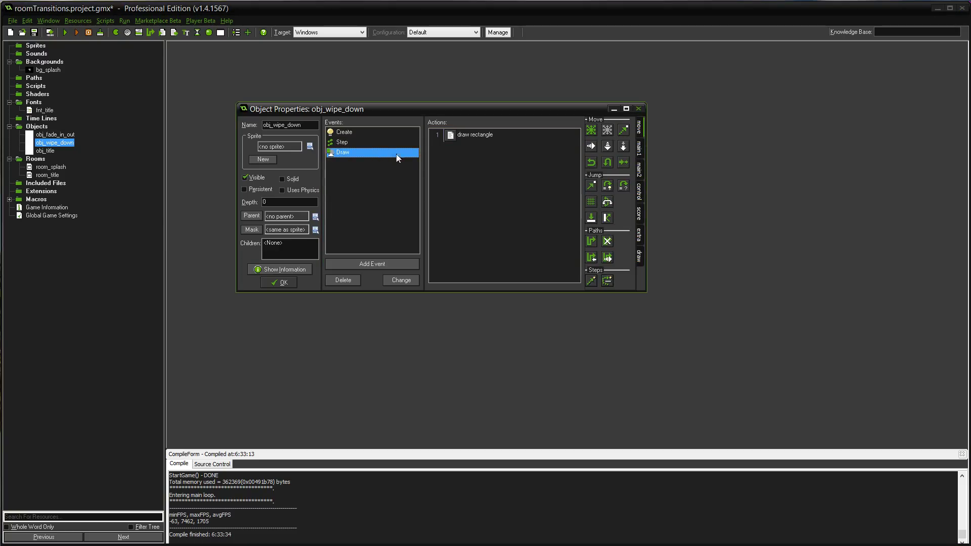
Step: Inspect the Draw code's black draw_rectangle from rectangle_y to room_height with a false outline argument
{"action": "double_click", "coordinate": [475, 135]}
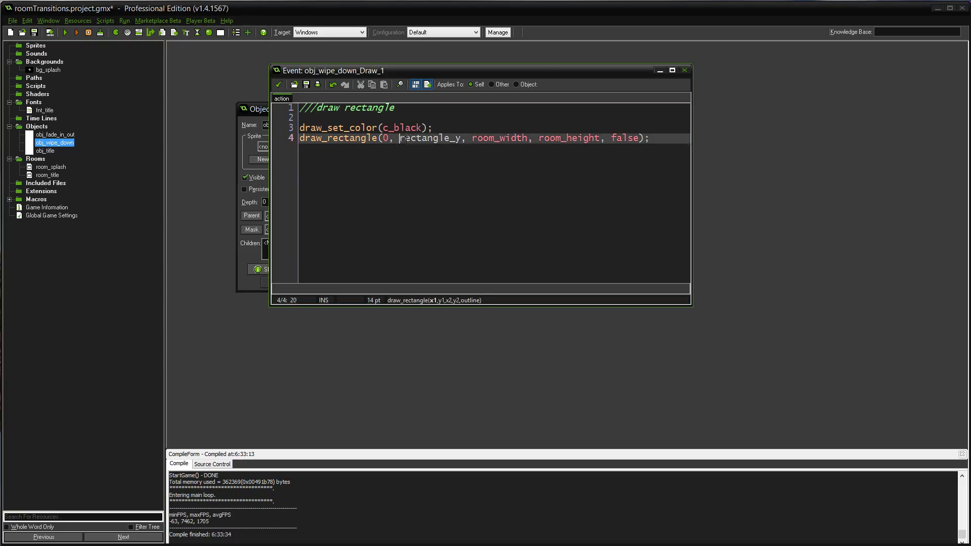
{"action": "double_click", "coordinate": [430, 137]}
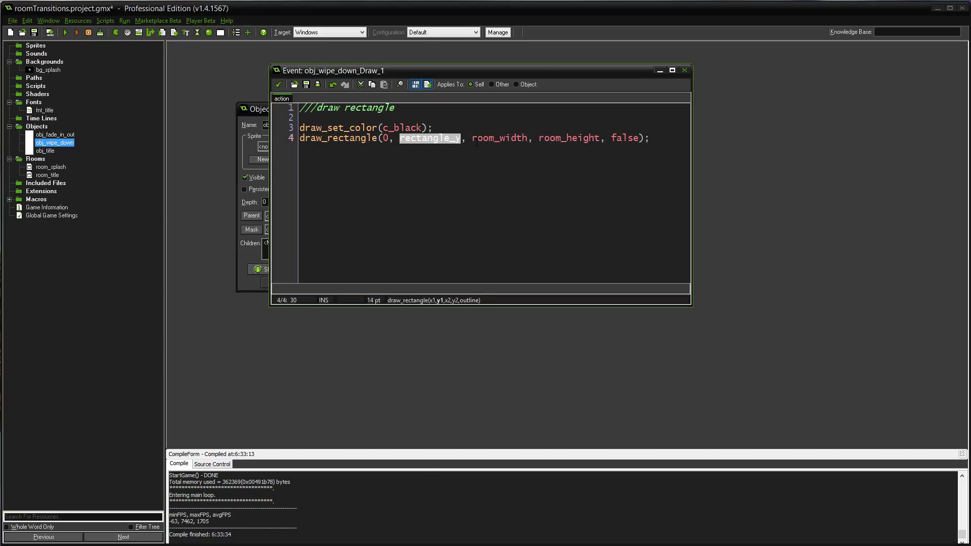
{"action": "left_click", "coordinate": [489, 138]}
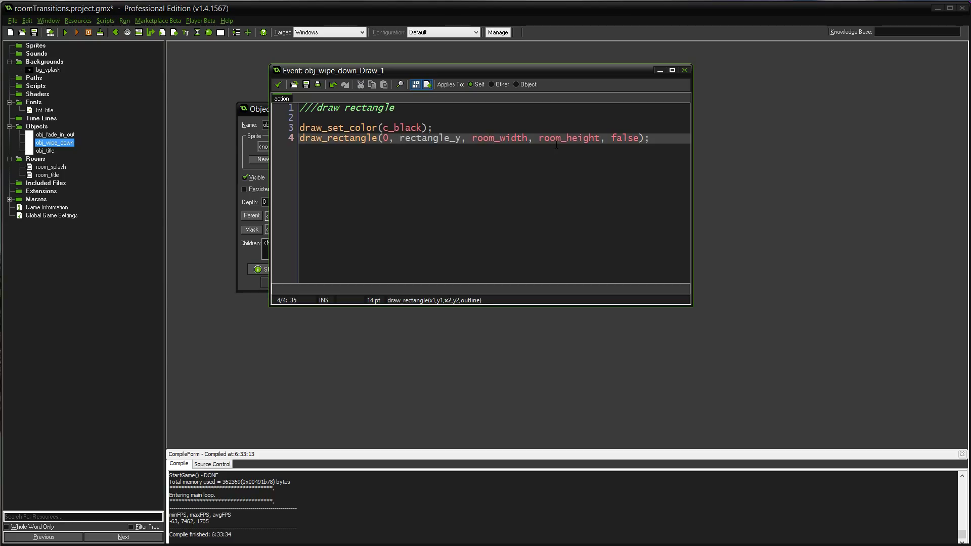
{"action": "left_click", "coordinate": [570, 137]}
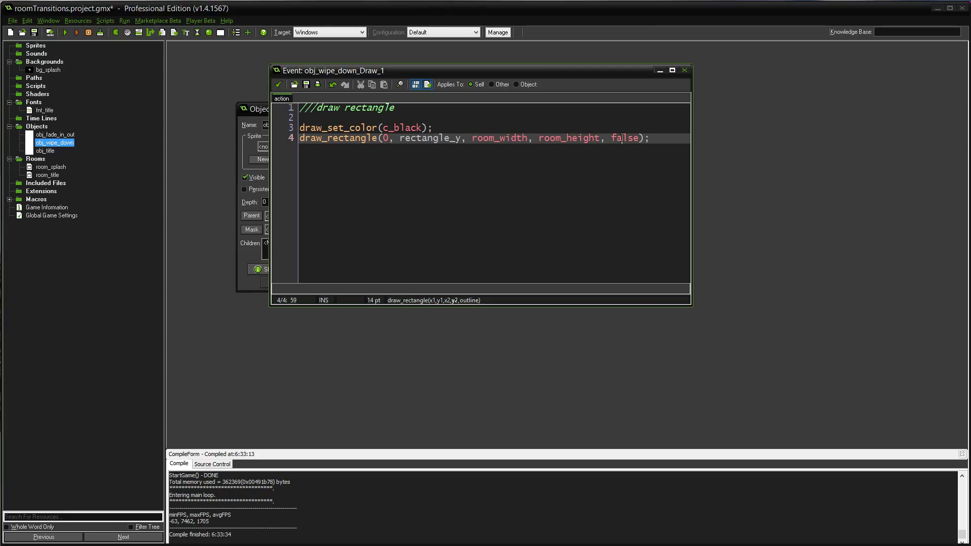
{"action": "double_click", "coordinate": [627, 138]}
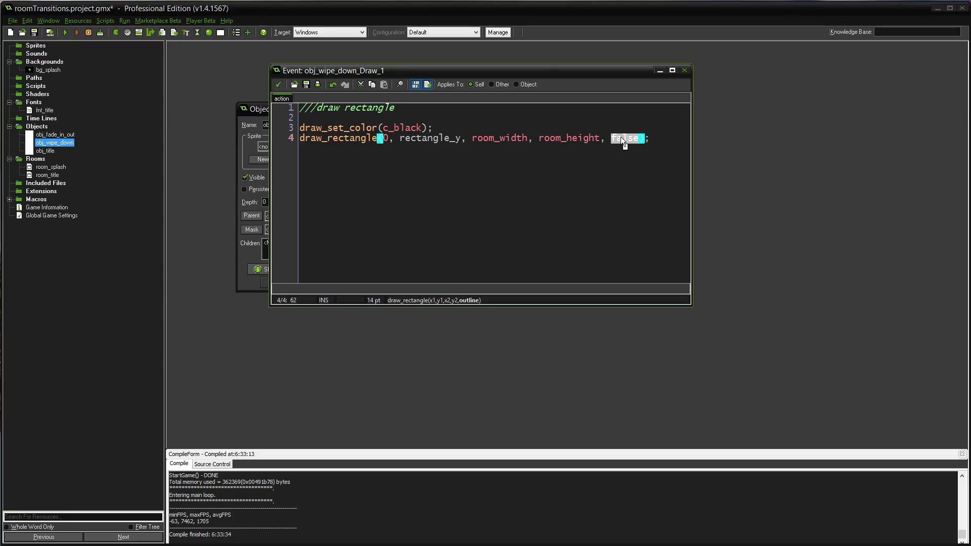
{"action": "mouse_move", "coordinate": [615, 161]}
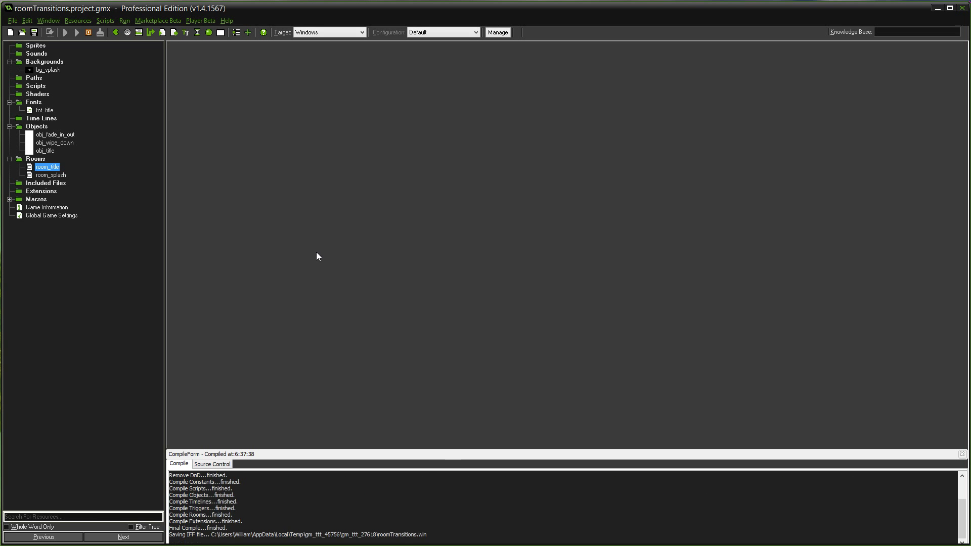
Step: Test-run obj_wipe_down with a 5-second wipe_time, then restore wipe_time to 0.5 seconds
{"action": "left_click", "coordinate": [64, 31]}
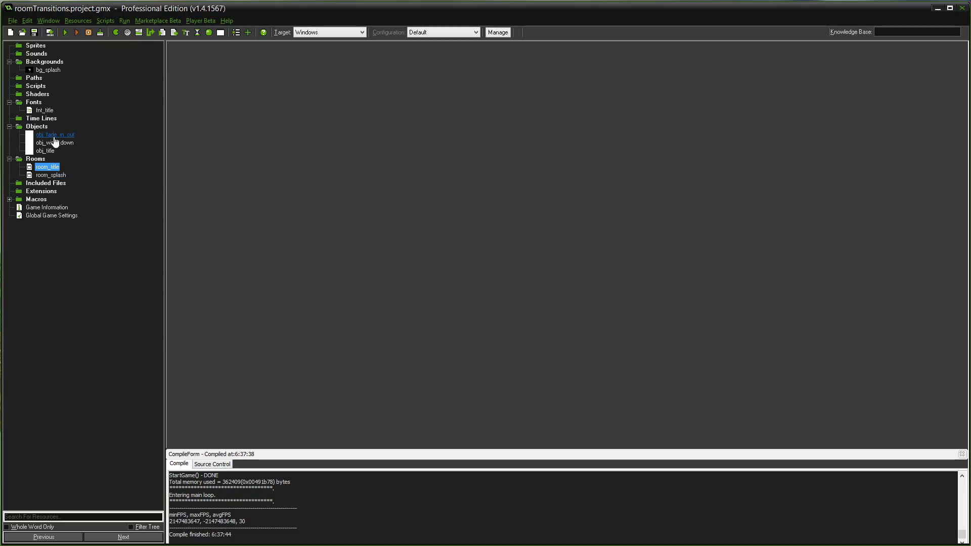
{"action": "double_click", "coordinate": [55, 143]}
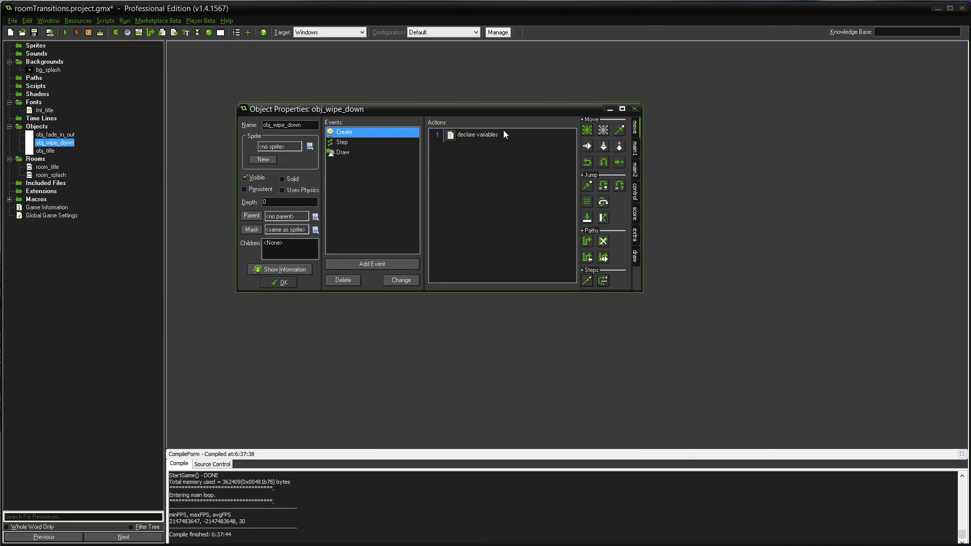
{"action": "double_click", "coordinate": [477, 135]}
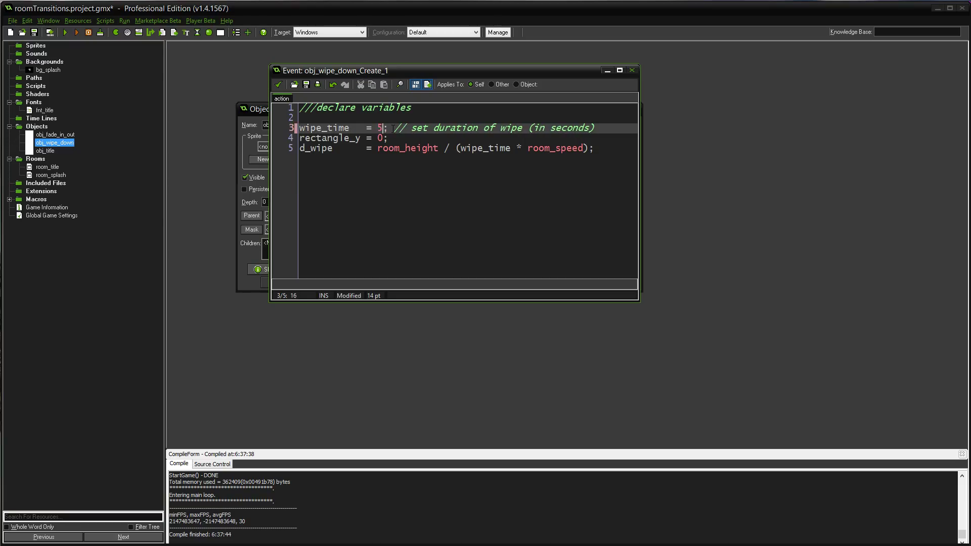
{"action": "left_click", "coordinate": [76, 33]}
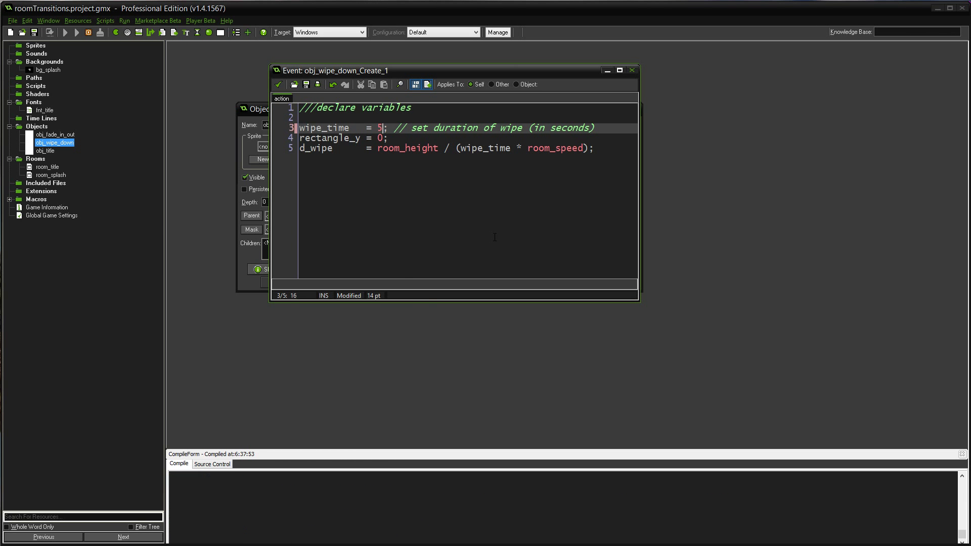
{"action": "left_click", "coordinate": [77, 32]}
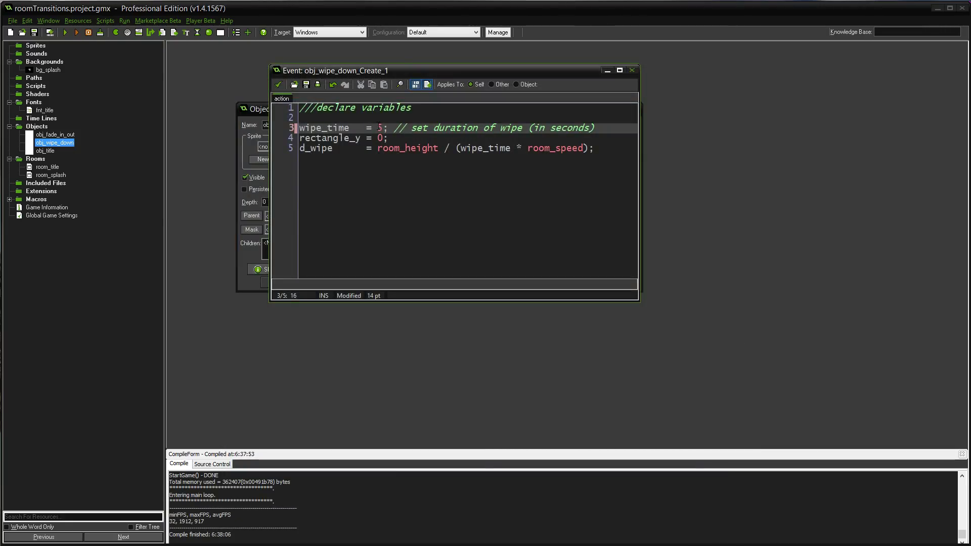
{"action": "type", "text": "0."}
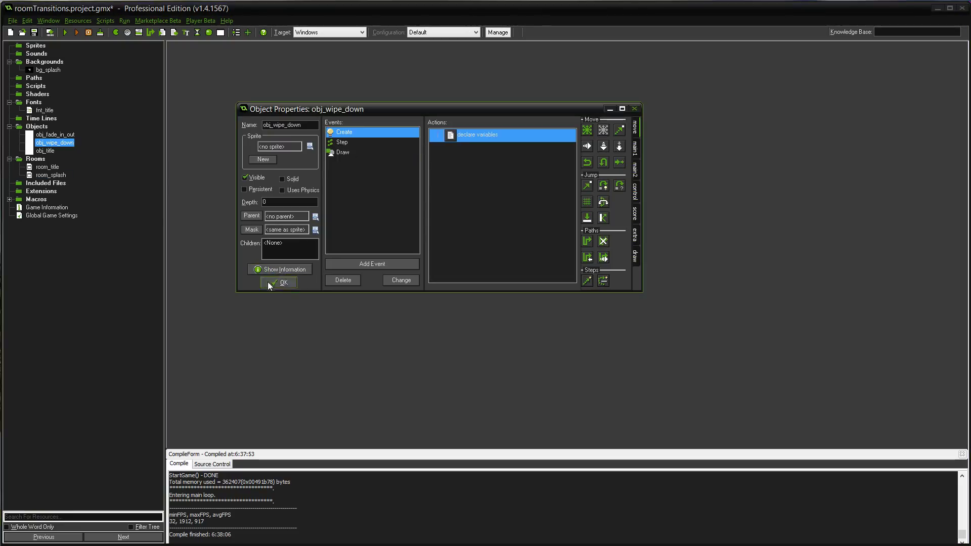
Step: Switch to obj_fade_in_out's properties, check its Glob Left Pressed goes to the next room, and show the Create event
{"action": "left_click", "coordinate": [280, 283]}
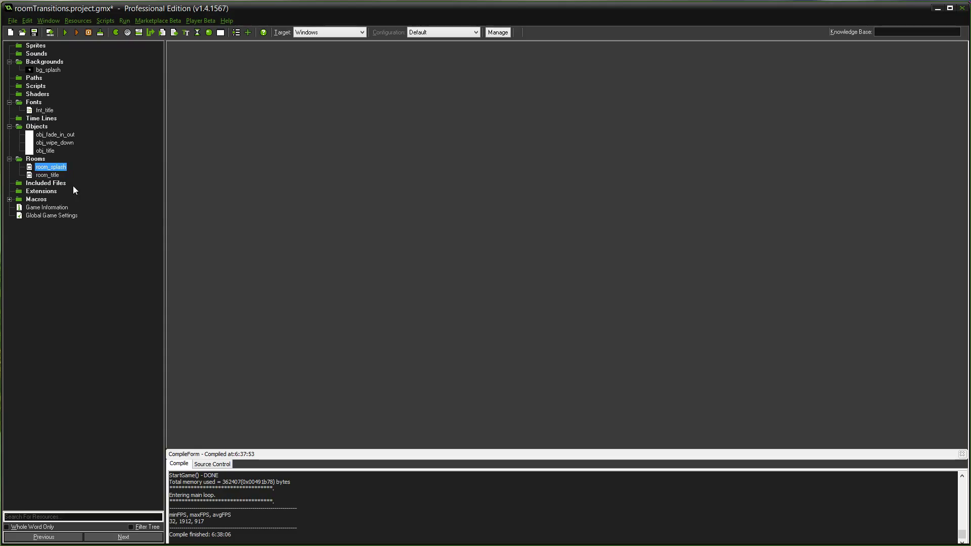
{"action": "mouse_move", "coordinate": [55, 134]}
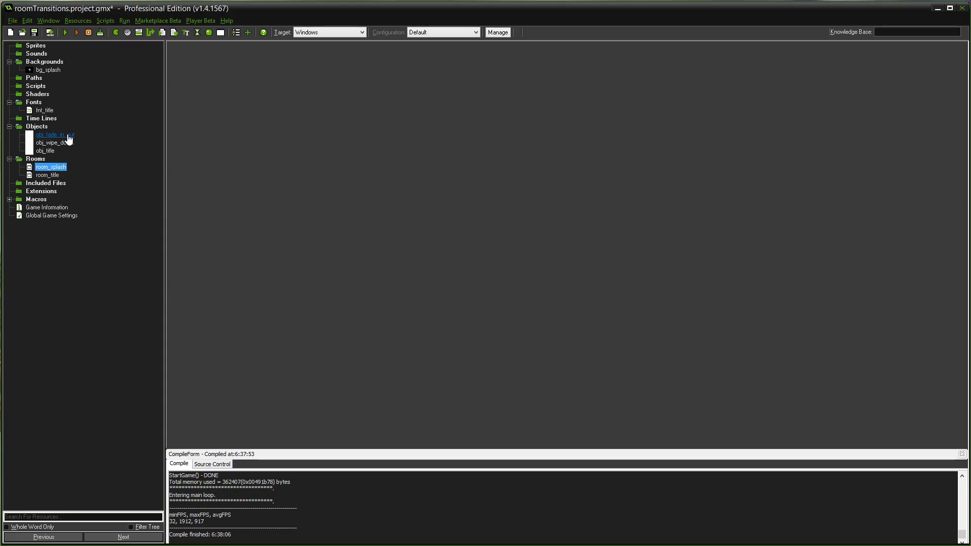
{"action": "double_click", "coordinate": [54, 135]}
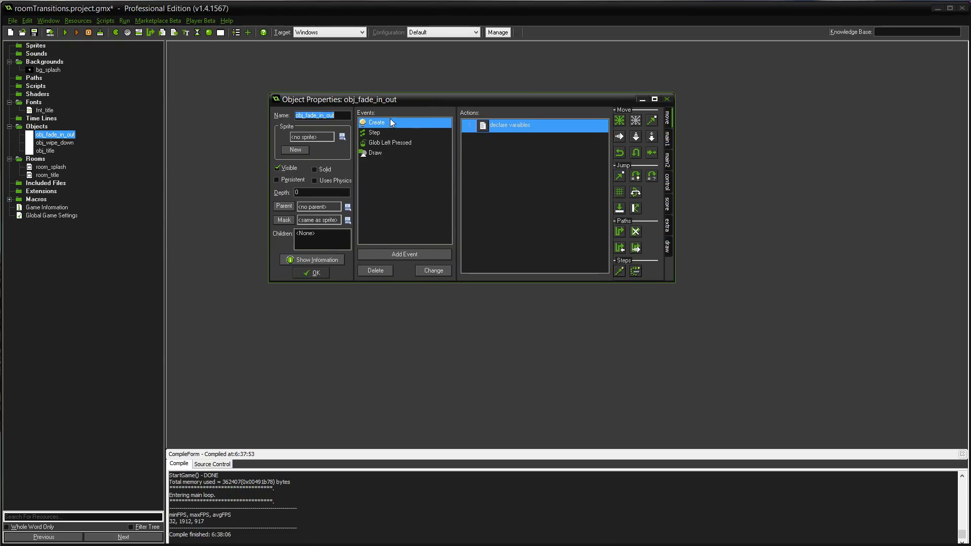
{"action": "mouse_move", "coordinate": [392, 146]}
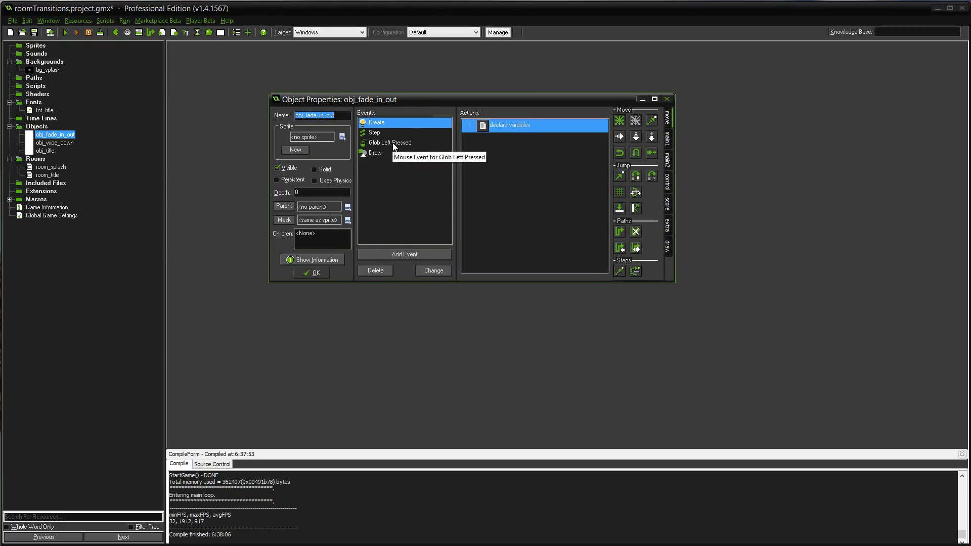
{"action": "left_click", "coordinate": [388, 143]}
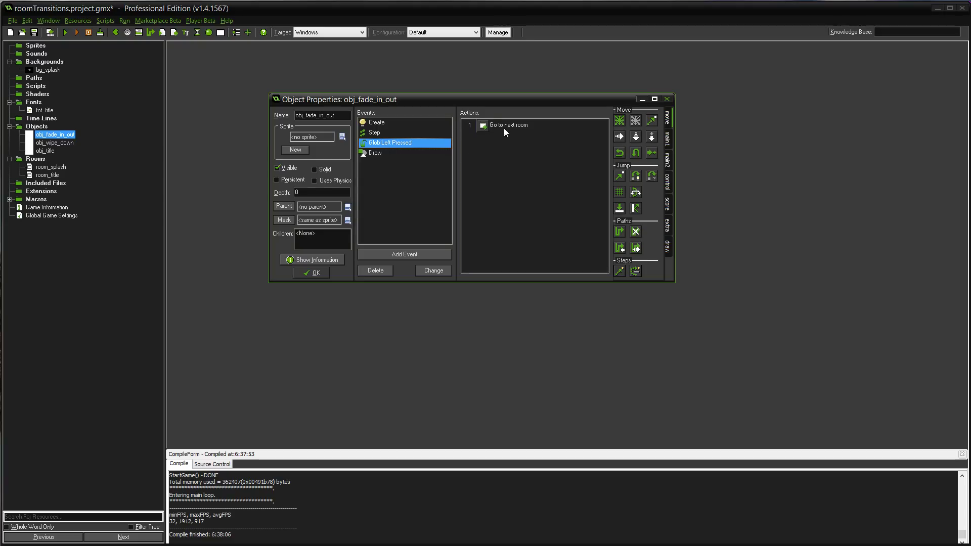
{"action": "mouse_move", "coordinate": [412, 147]}
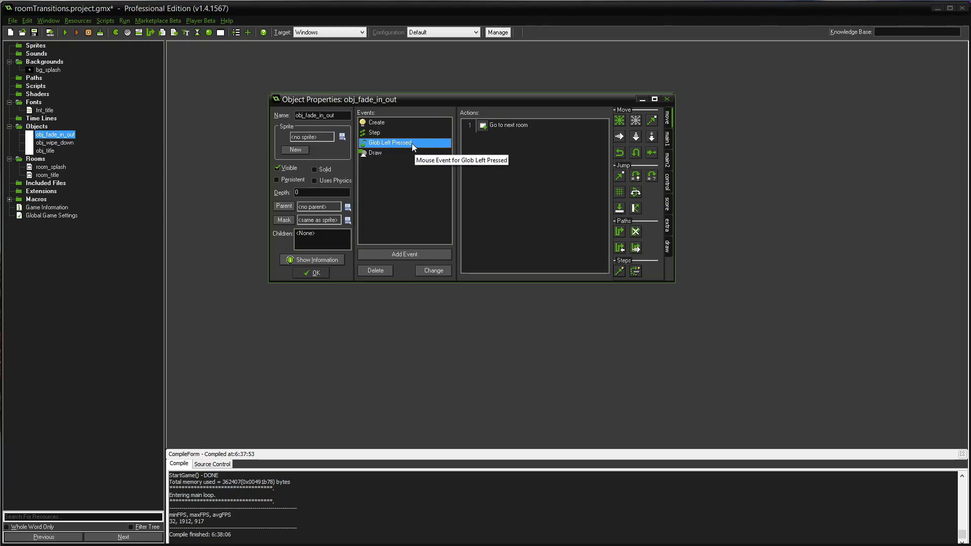
{"action": "mouse_move", "coordinate": [417, 176]}
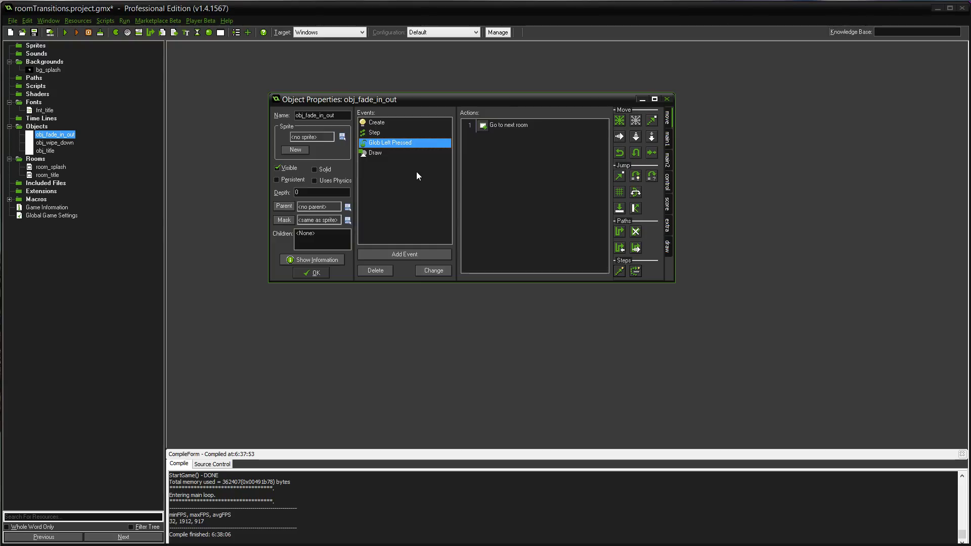
{"action": "mouse_move", "coordinate": [420, 146]}
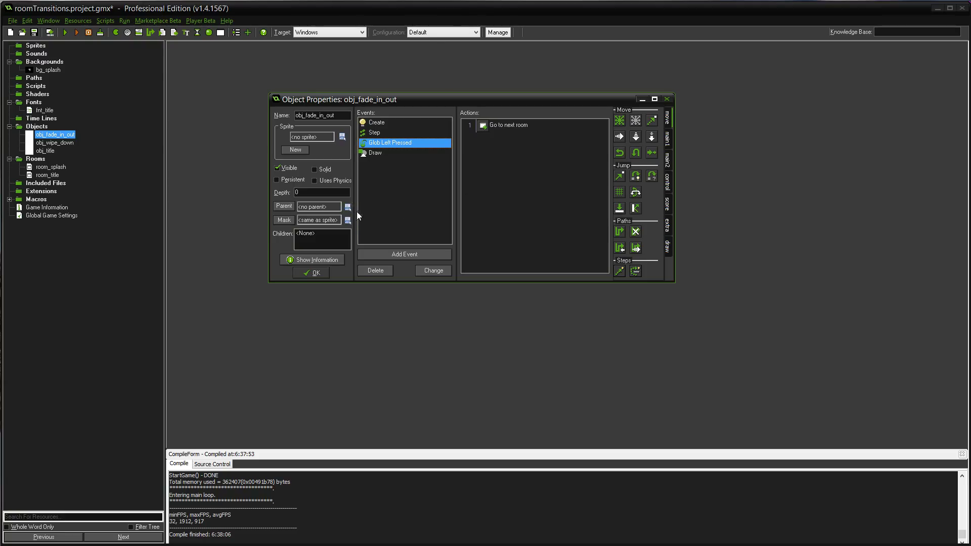
{"action": "mouse_move", "coordinate": [383, 126]}
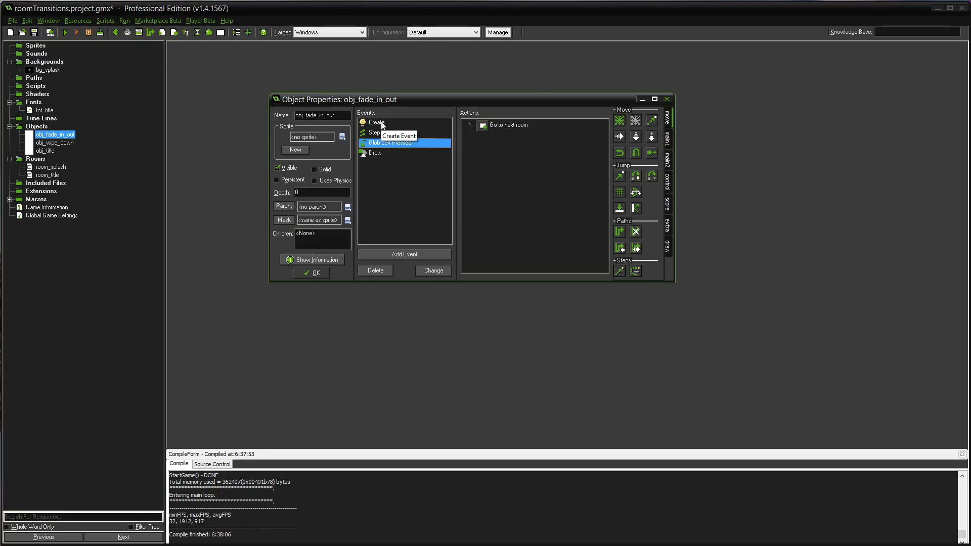
{"action": "mouse_move", "coordinate": [383, 146]}
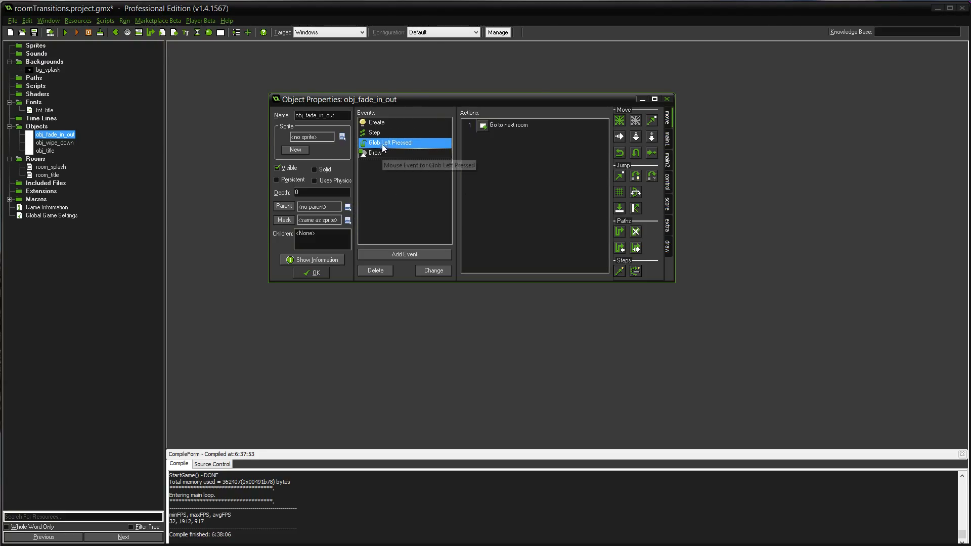
{"action": "left_click", "coordinate": [375, 122]}
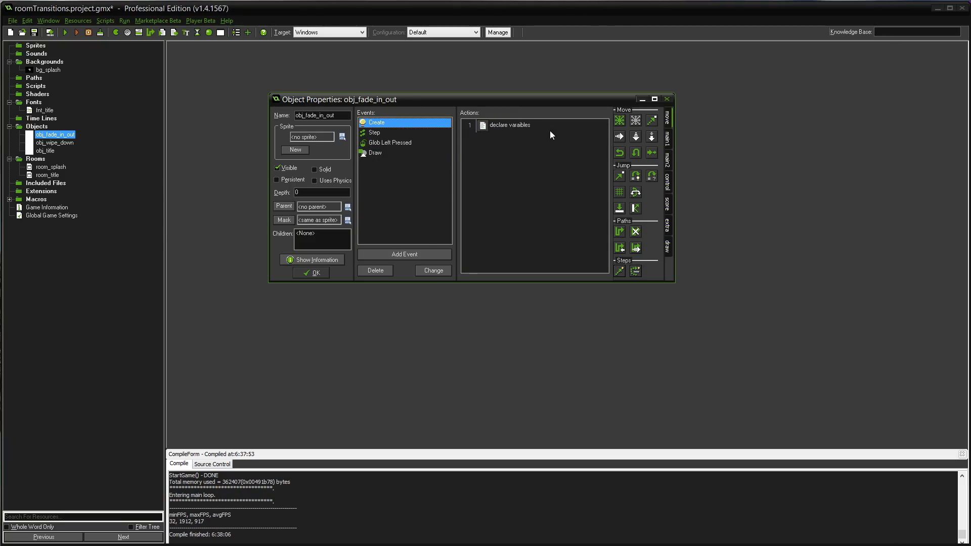
Step: Review the Create code declaring fade_time, rectangle_alpha, fade_in, next_room and d_alpha
{"action": "double_click", "coordinate": [508, 125]}
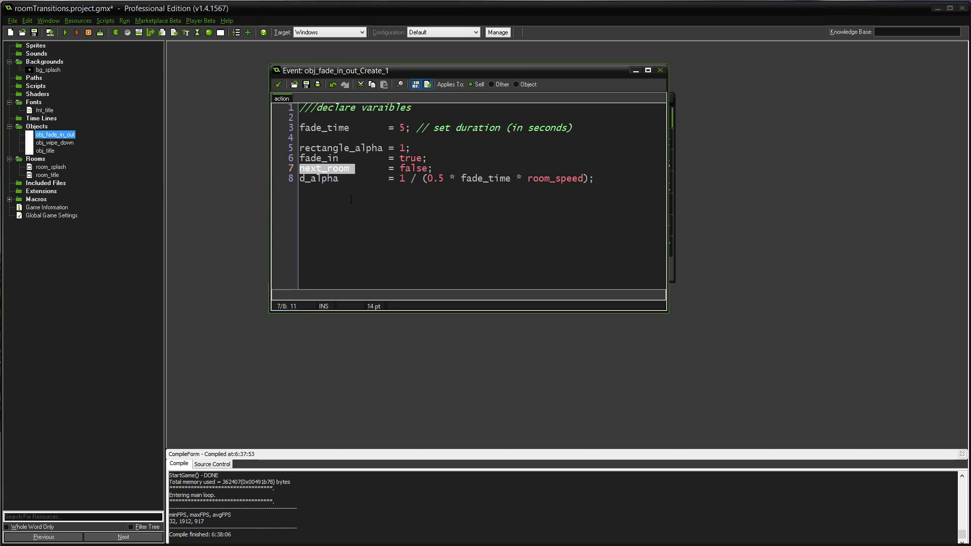
{"action": "left_click", "coordinate": [339, 178]}
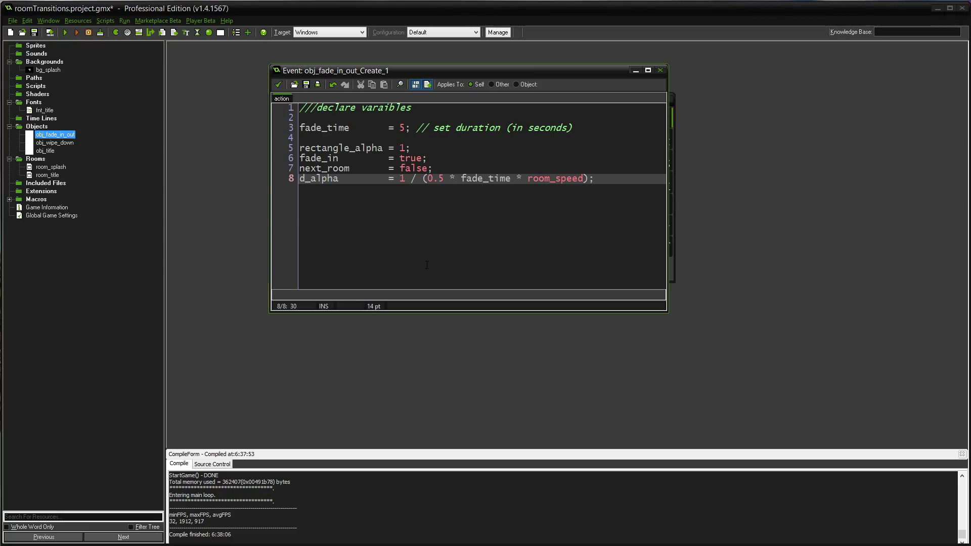
{"action": "mouse_move", "coordinate": [465, 204]}
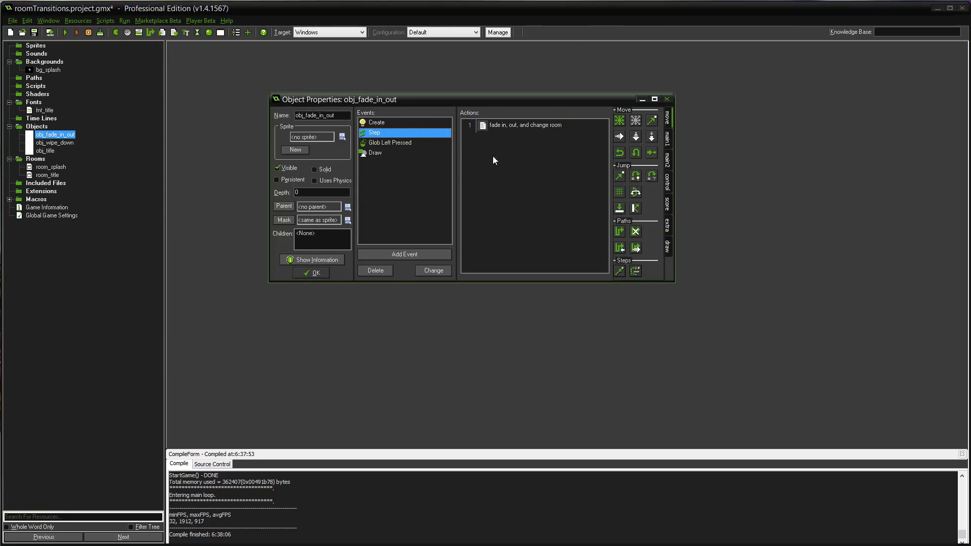
Step: Review the Step code fading rectangle_alpha out and back in, then calling room_goto_next
{"action": "double_click", "coordinate": [527, 125]}
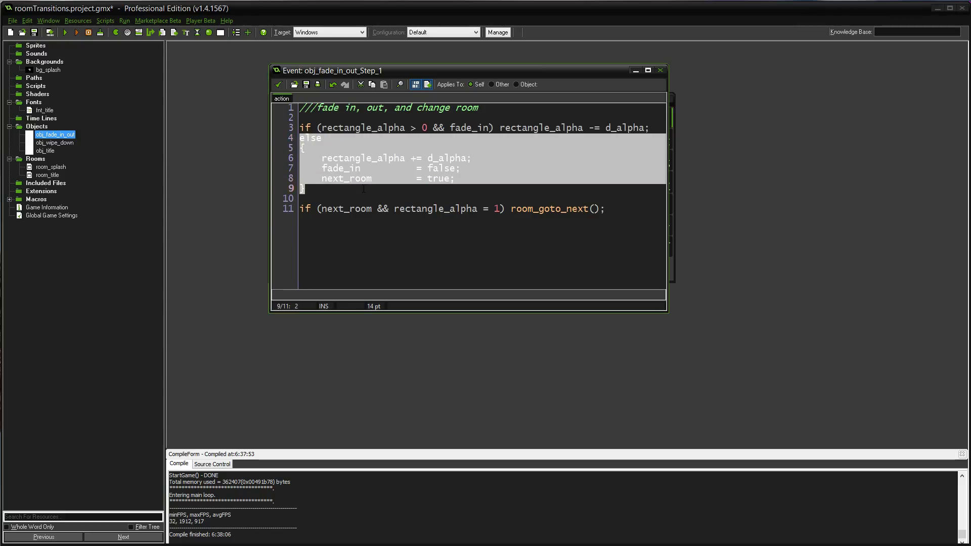
{"action": "left_click", "coordinate": [387, 168]}
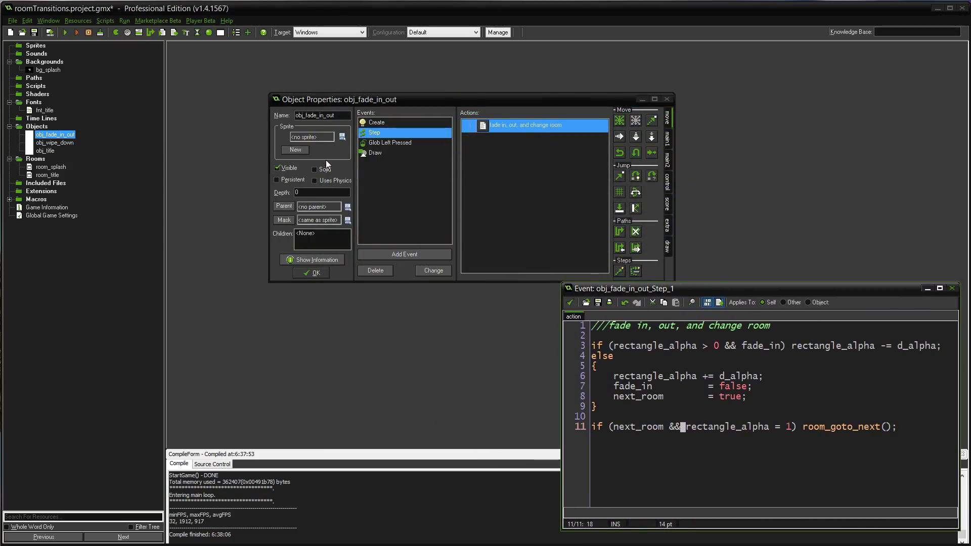
Step: Show obj_fade_in_out's Draw event action drawing a room-sized black rectangle at rectangle_alpha
{"action": "left_click", "coordinate": [375, 153]}
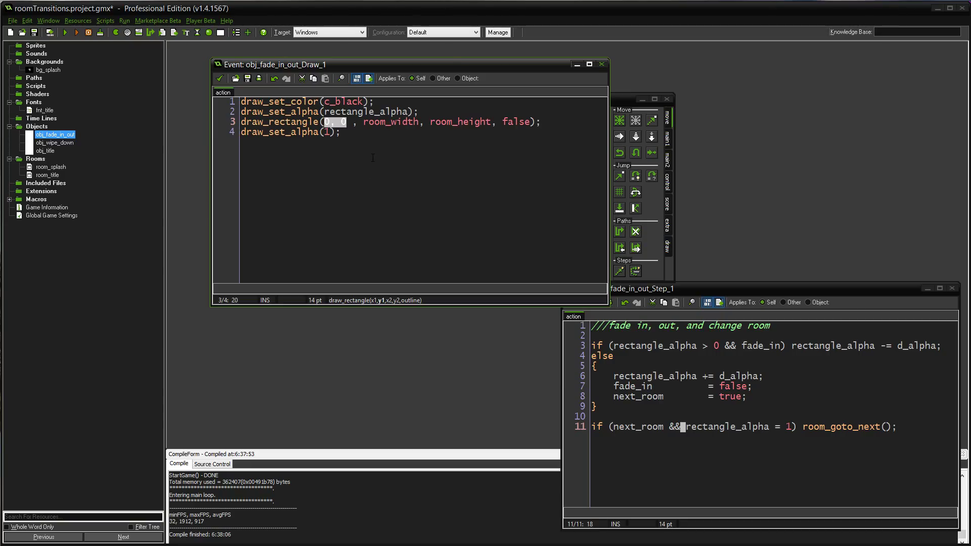
{"action": "mouse_move", "coordinate": [376, 146]}
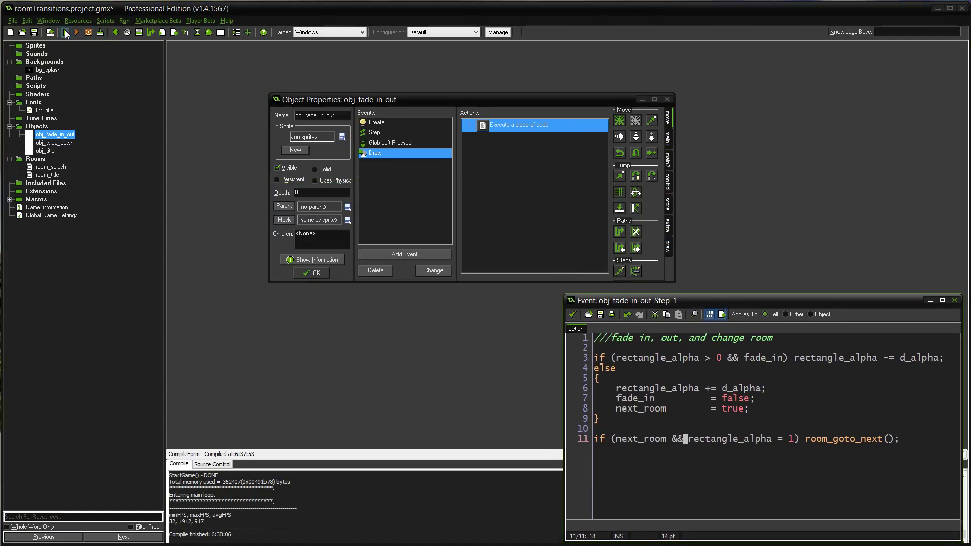
{"action": "left_click", "coordinate": [77, 33]}
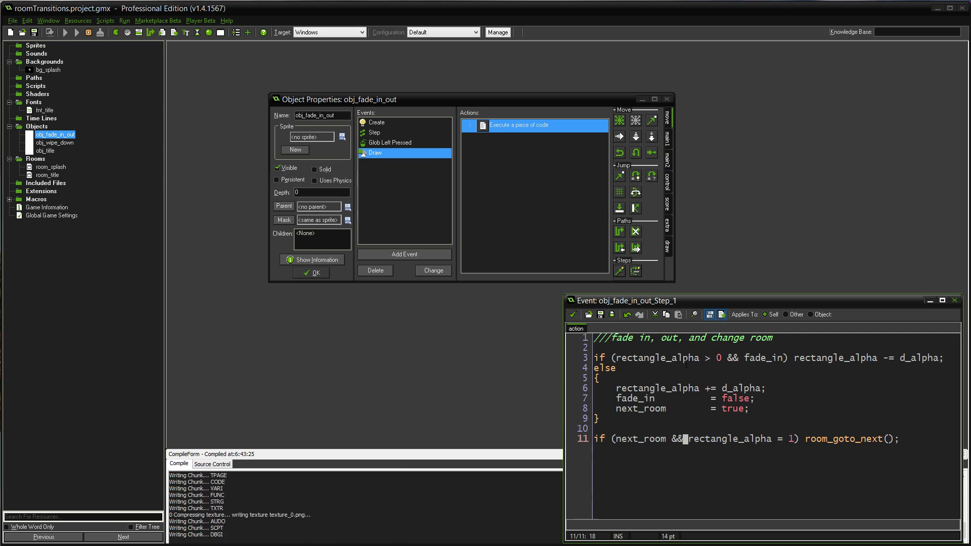
{"action": "left_click", "coordinate": [76, 33]}
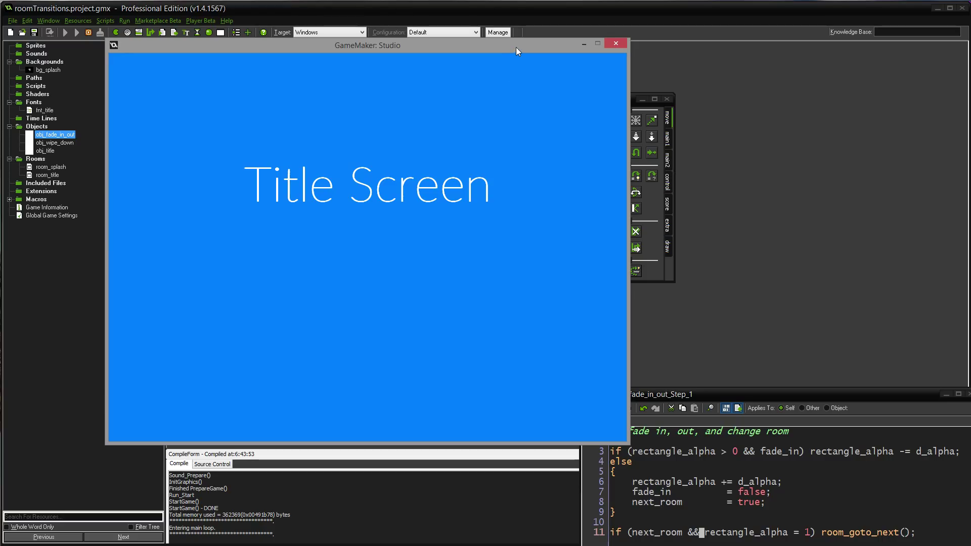
{"action": "mouse_move", "coordinate": [355, 240]}
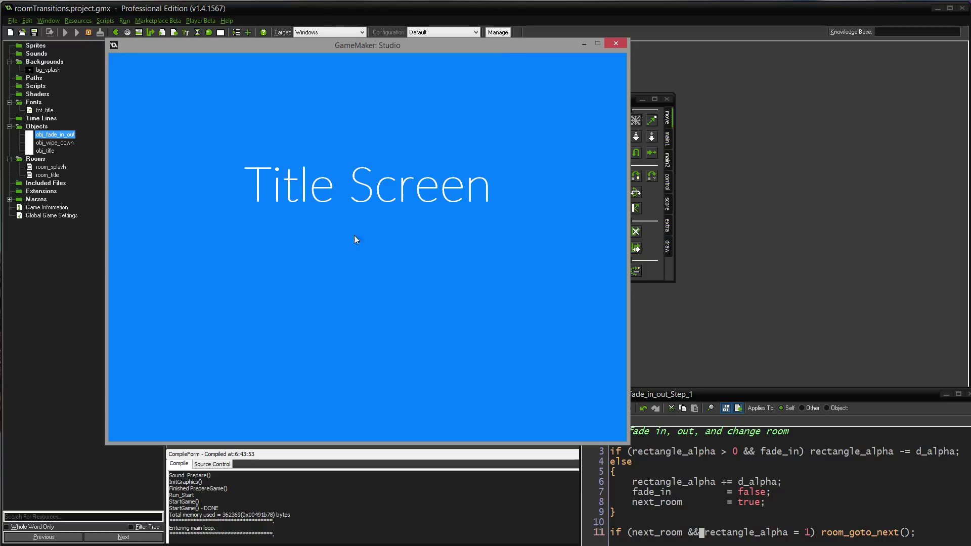
{"action": "mouse_move", "coordinate": [345, 312]}
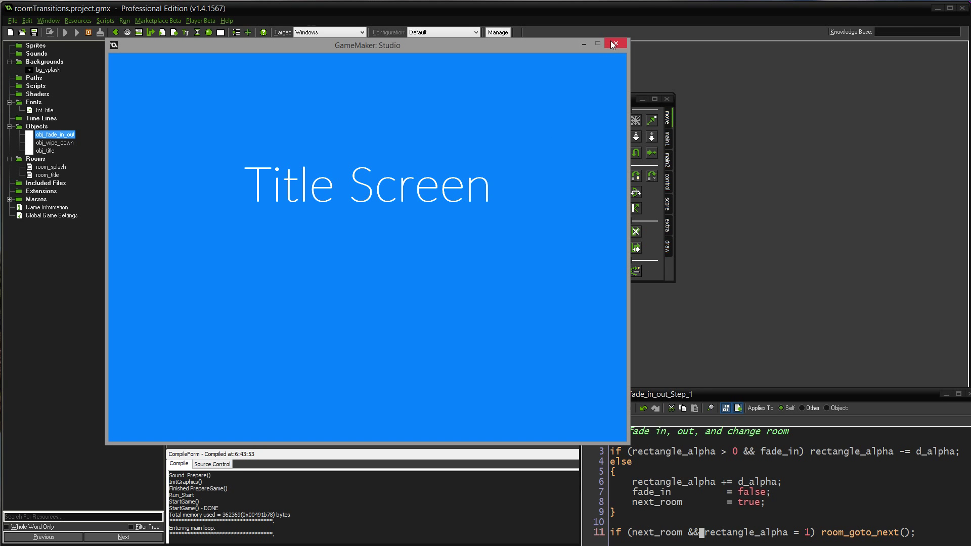
{"action": "left_click", "coordinate": [613, 44]}
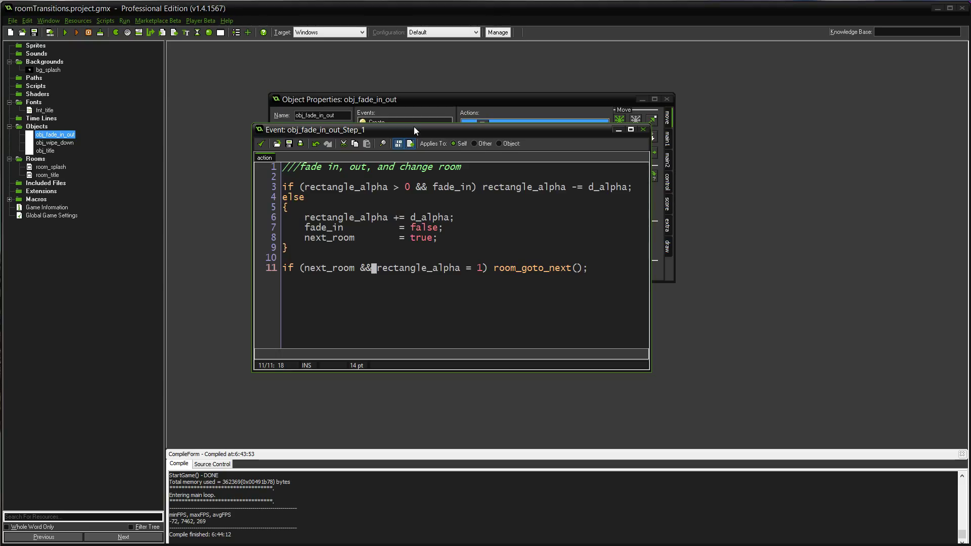
Step: Move the Step code window aside and delete the left instance from room_title, leaving one
{"action": "left_click_drag", "start_coordinate": [415, 130], "coordinate": [426, 133]}
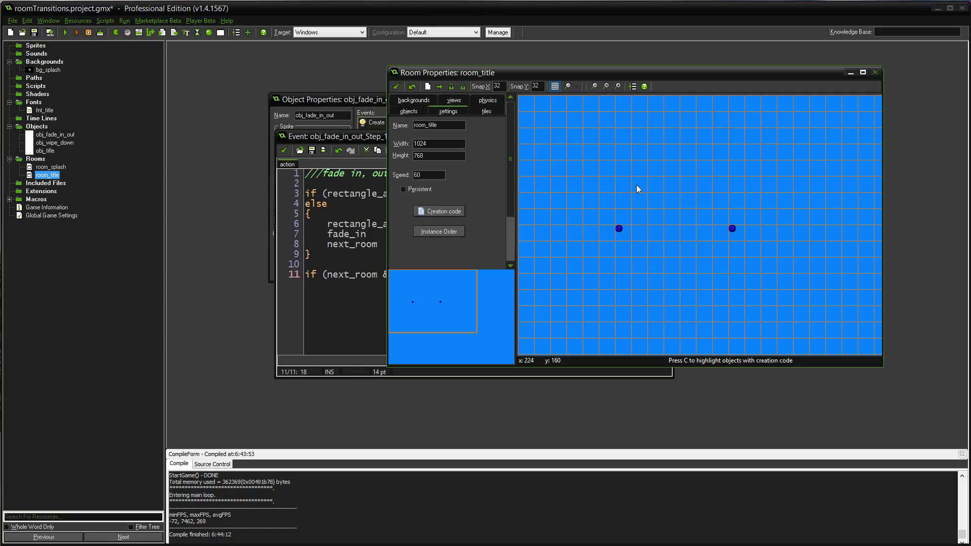
{"action": "mouse_move", "coordinate": [484, 301]}
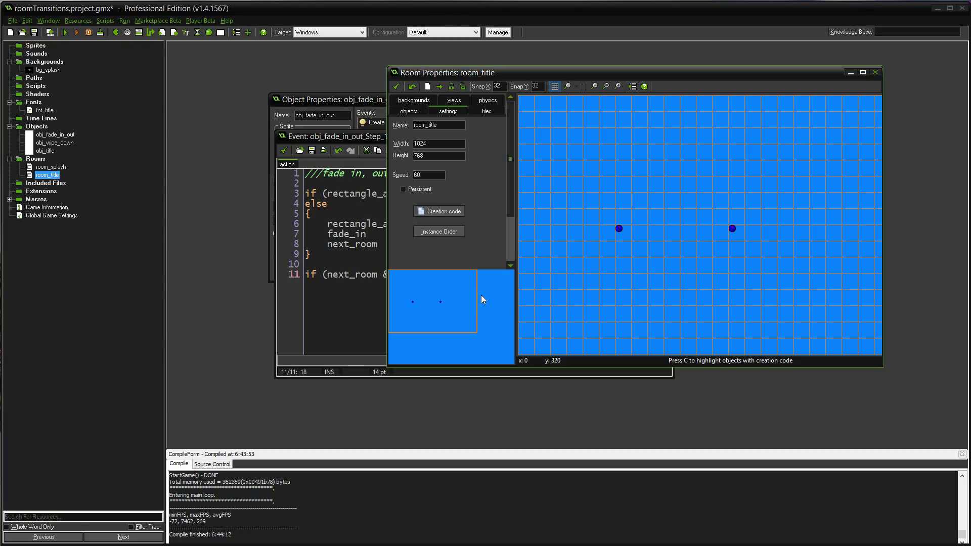
{"action": "mouse_move", "coordinate": [504, 321]}
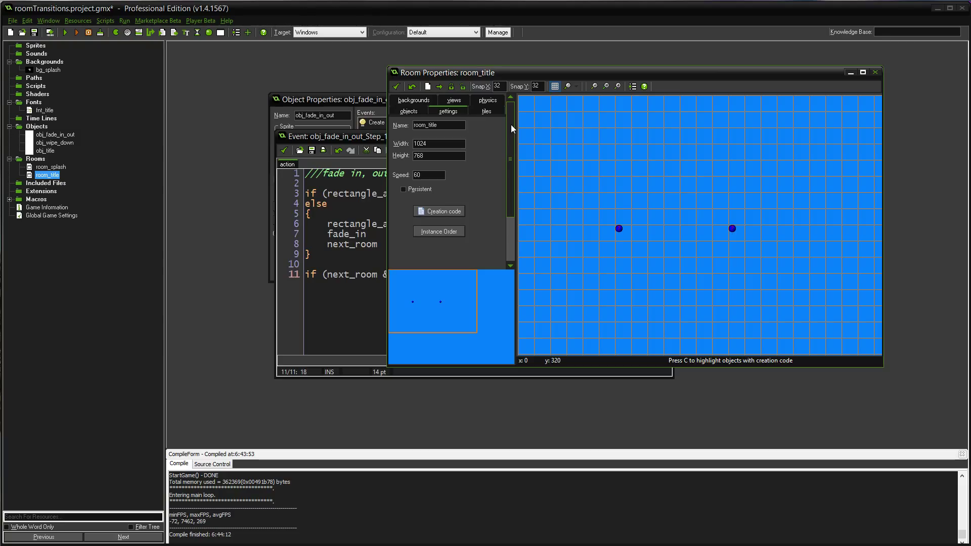
{"action": "left_click", "coordinate": [618, 228]}
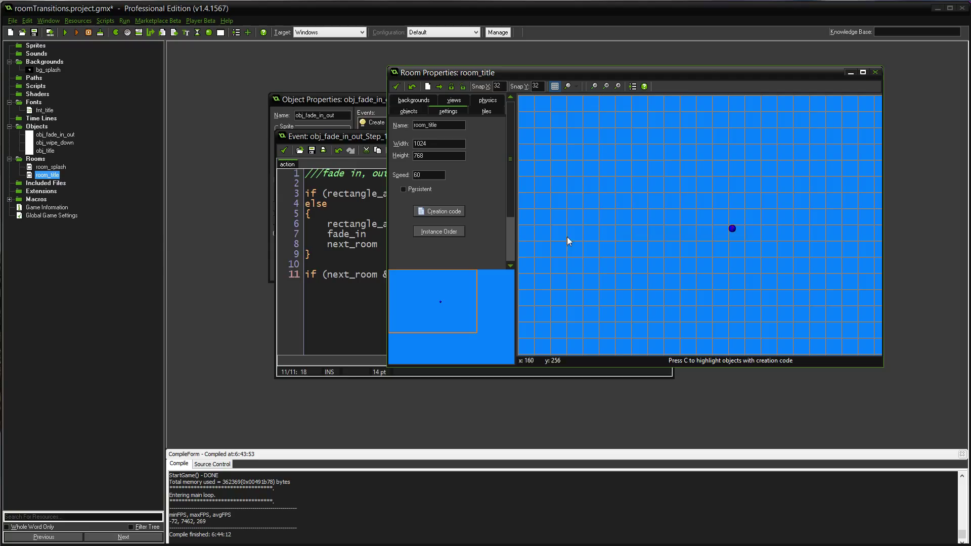
{"action": "left_click", "coordinate": [464, 216]}
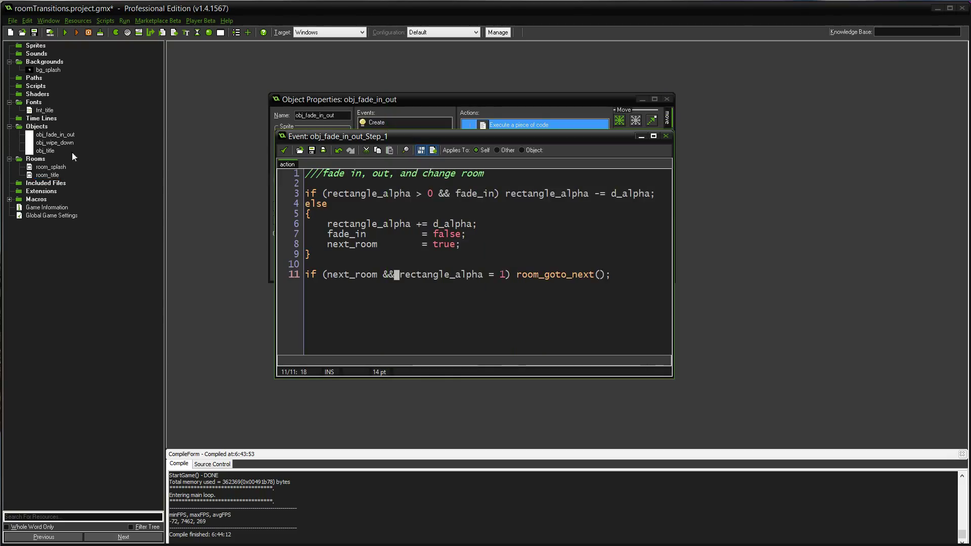
Step: Move room_title above room_splash in Rooms and run the game, which opens on the Title Screen
{"action": "left_click", "coordinate": [47, 175]}
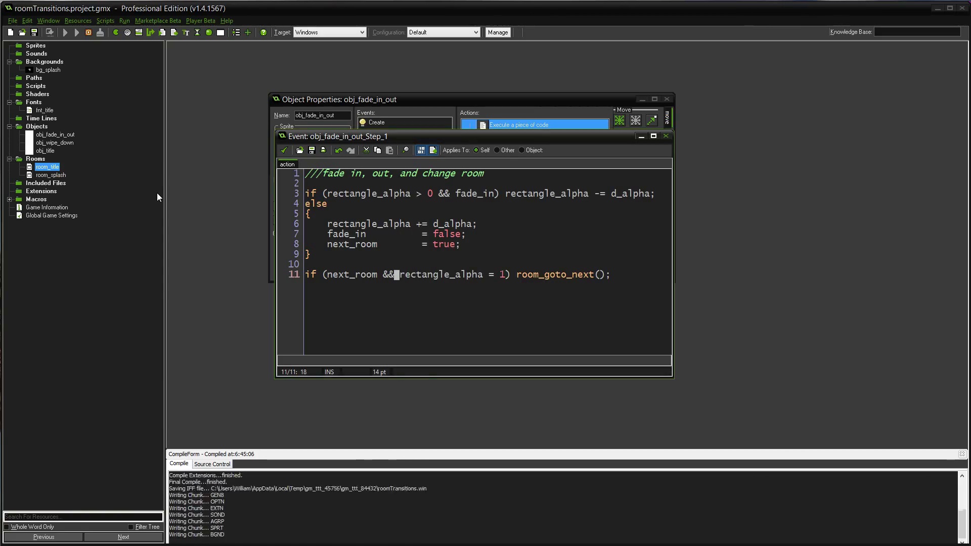
{"action": "left_click", "coordinate": [65, 32]}
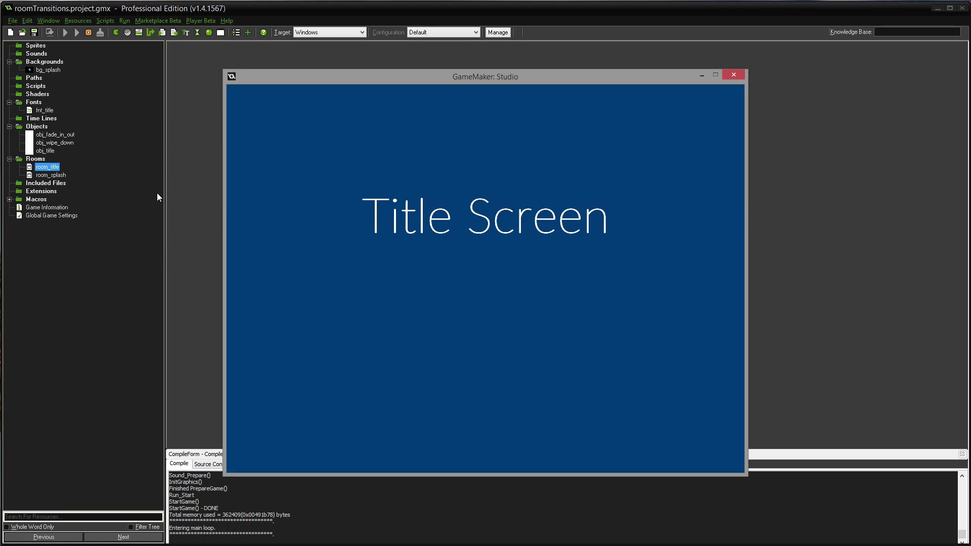